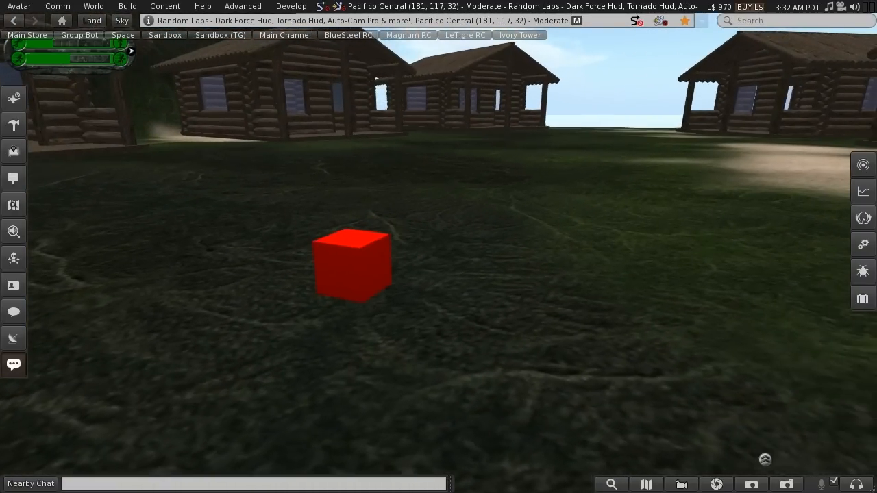
- Right-click the red cube to bring up its editing options
right_click(351, 264)
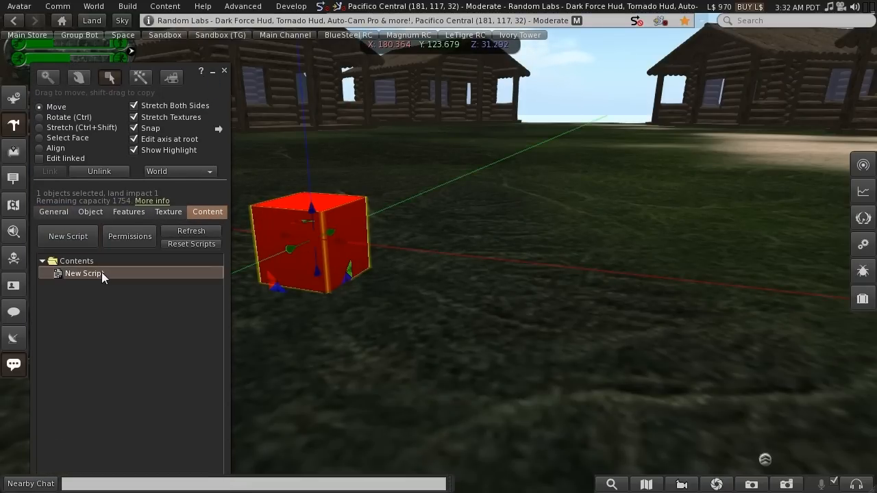
- Open New Script, touch the cube twice to toggle it, and review the code
double_click(85, 272)
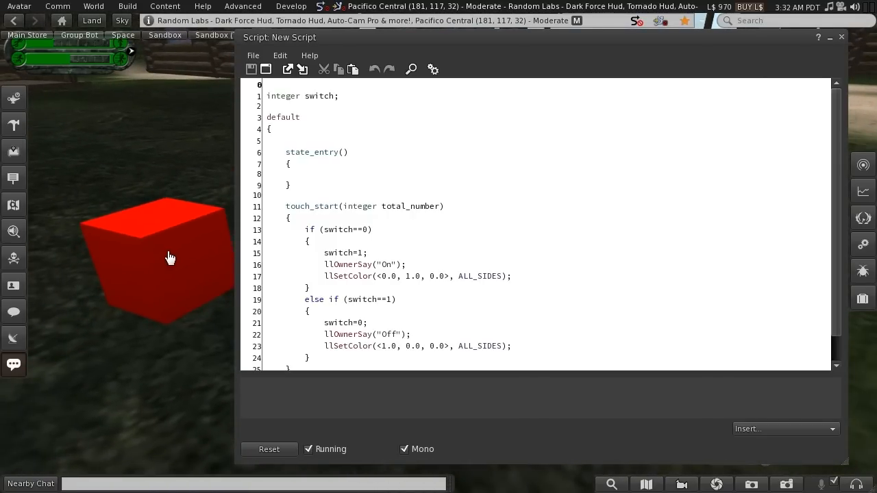
left_click(170, 264)
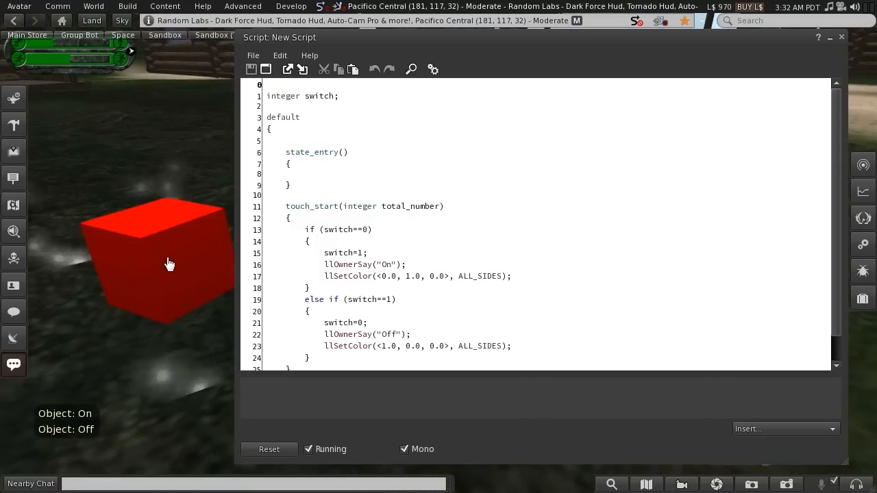
left_click(174, 266)
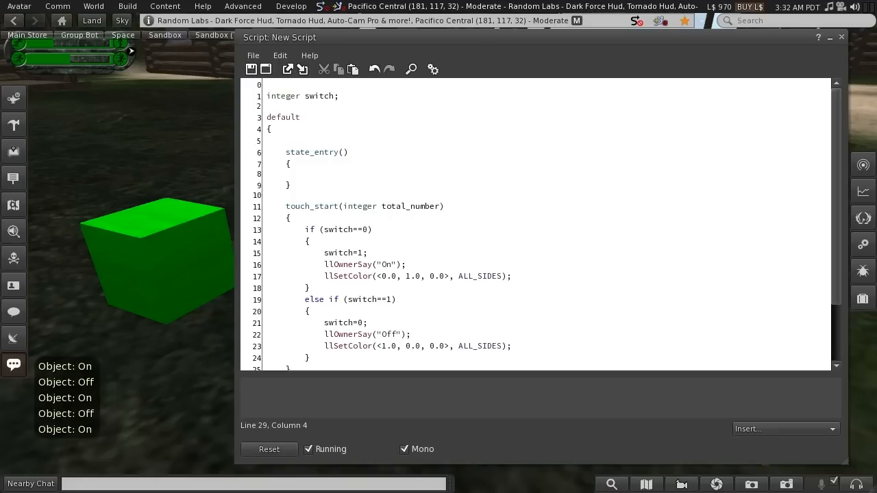
scroll("down", 3)
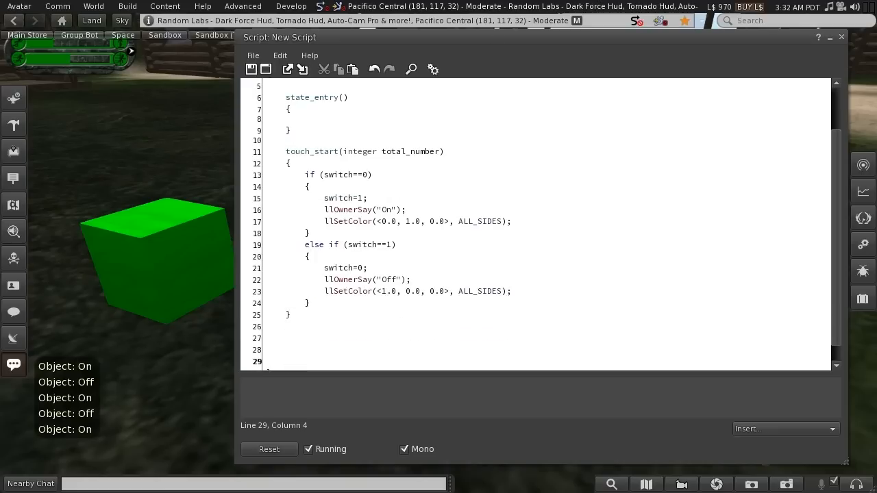
scroll("down", 3)
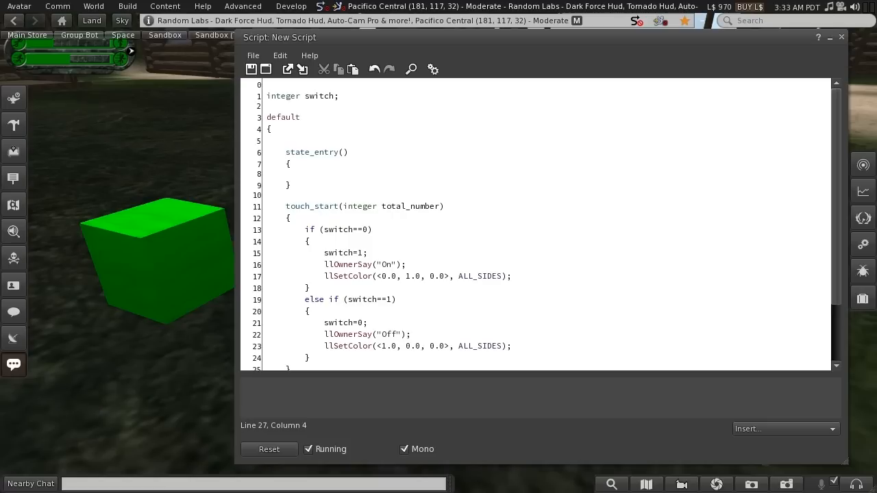
- Declare 'string onText;' on line 3 below the switch integer
scroll("down", 3)
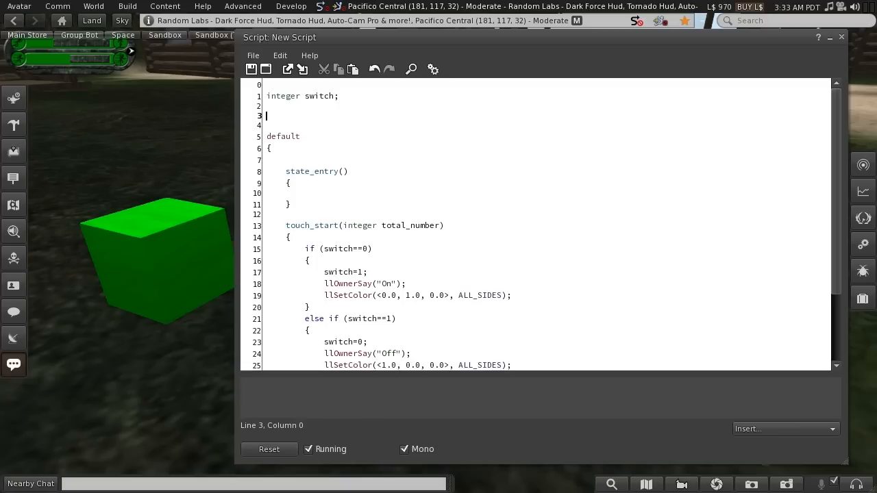
type("string")
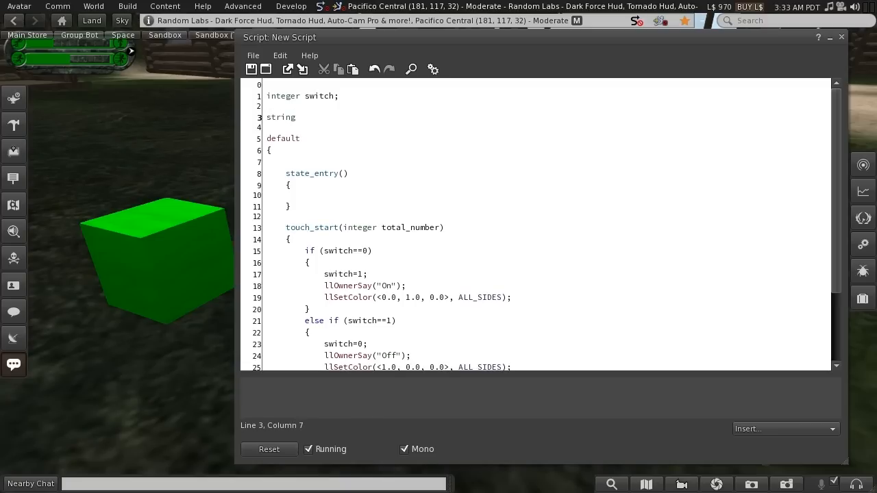
type("on")
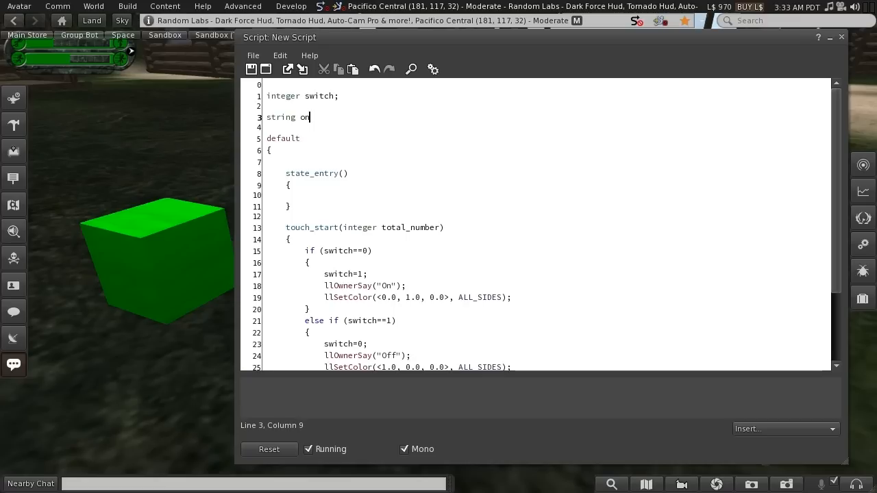
type("Text")
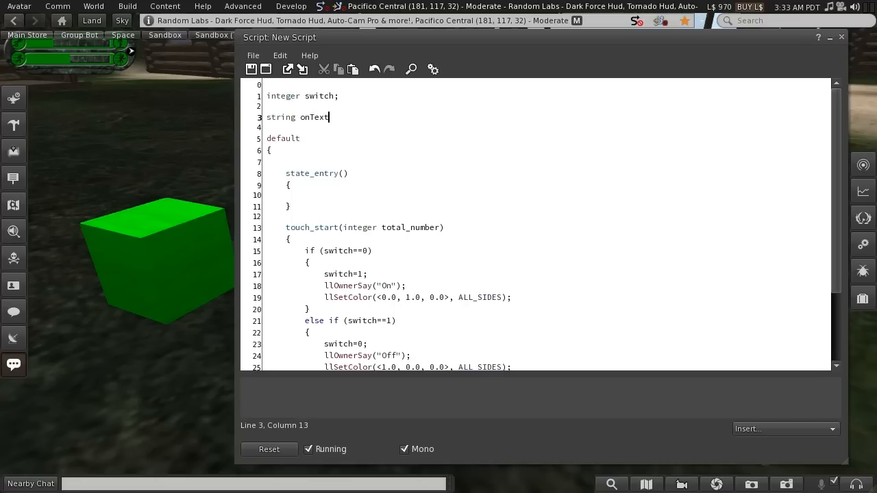
type(";")
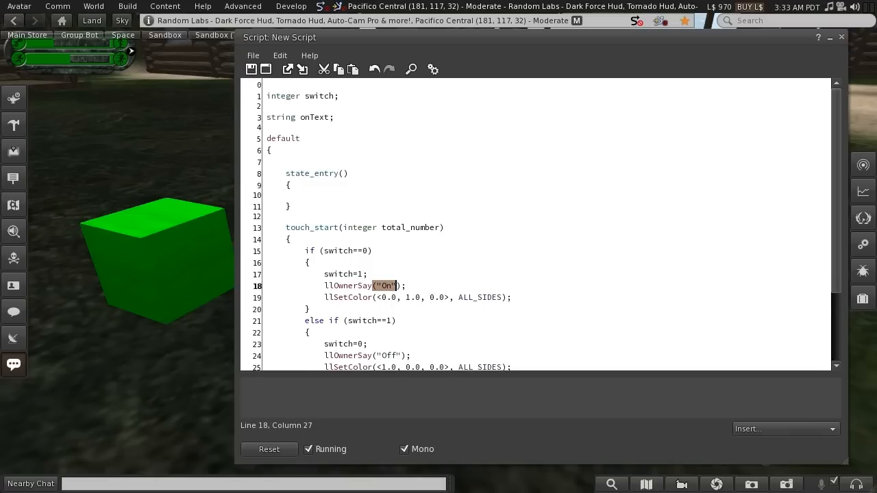
- Add the 'string offText;' declaration on the line after onText
scroll("down", 3)
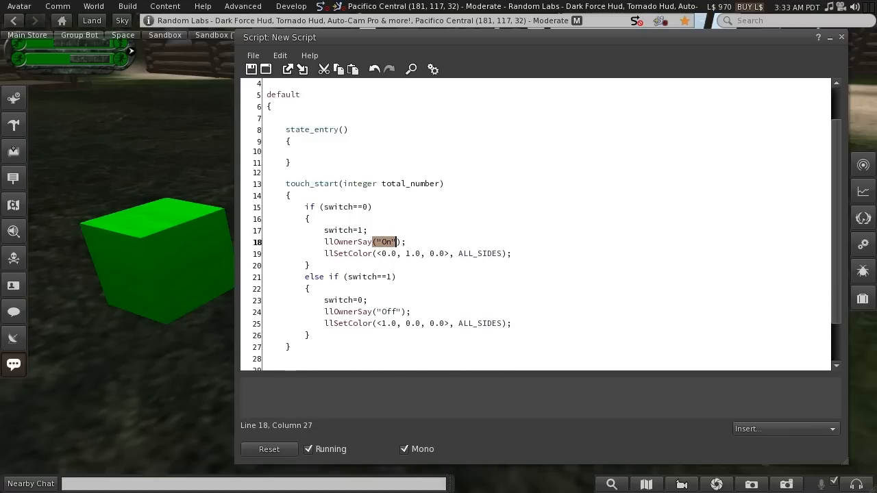
left_click(386, 312)
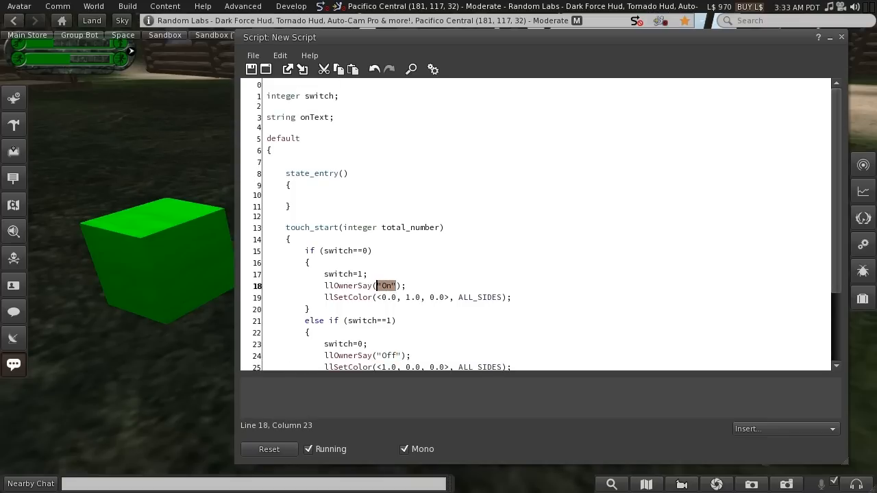
left_click(333, 117)
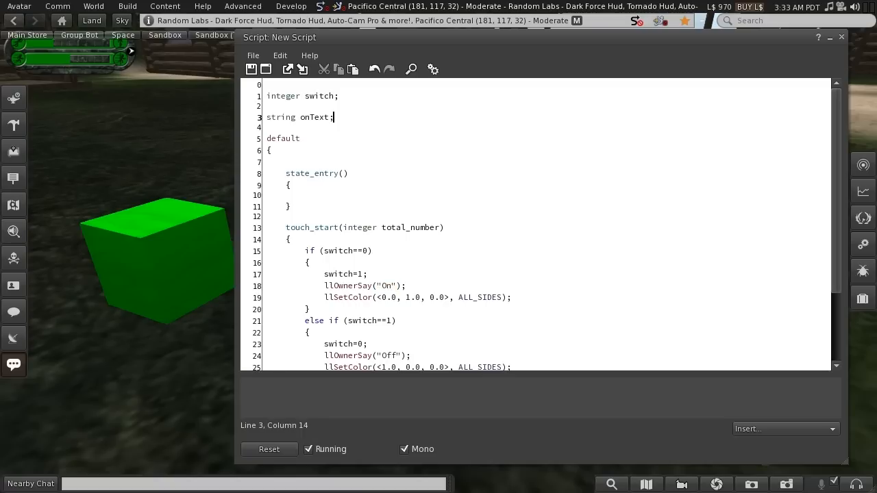
triple_click(299, 117)
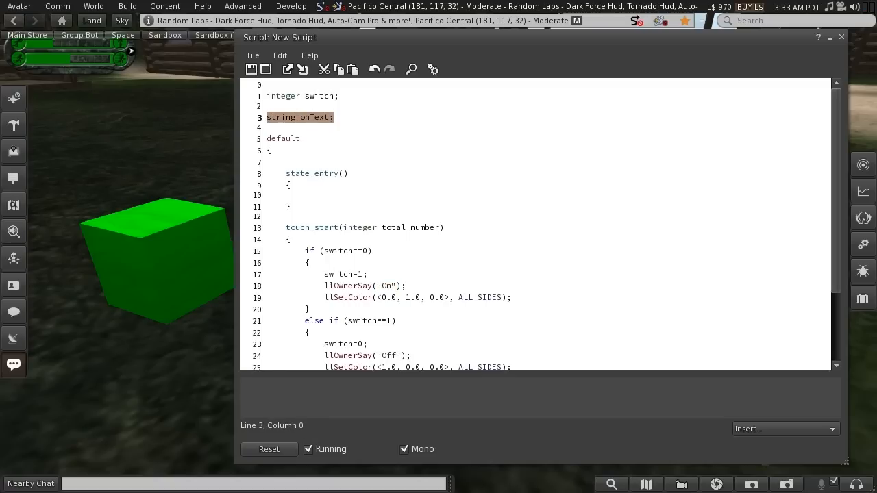
type("string")
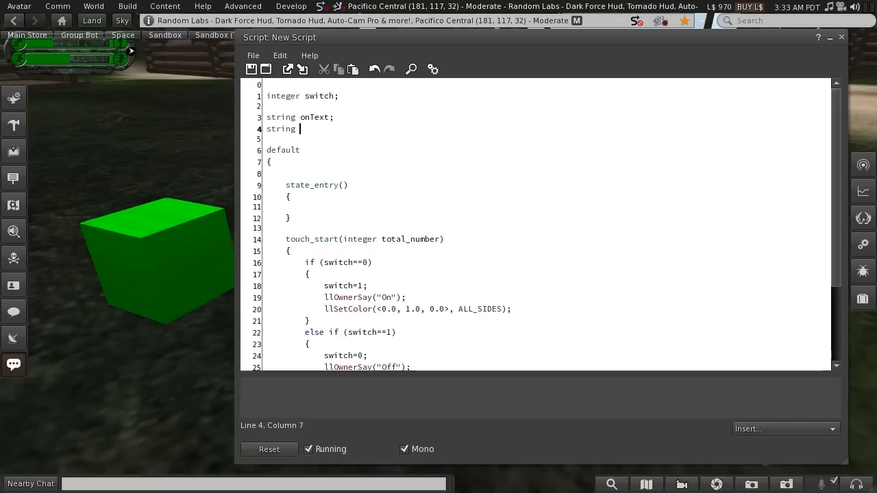
type("offText")
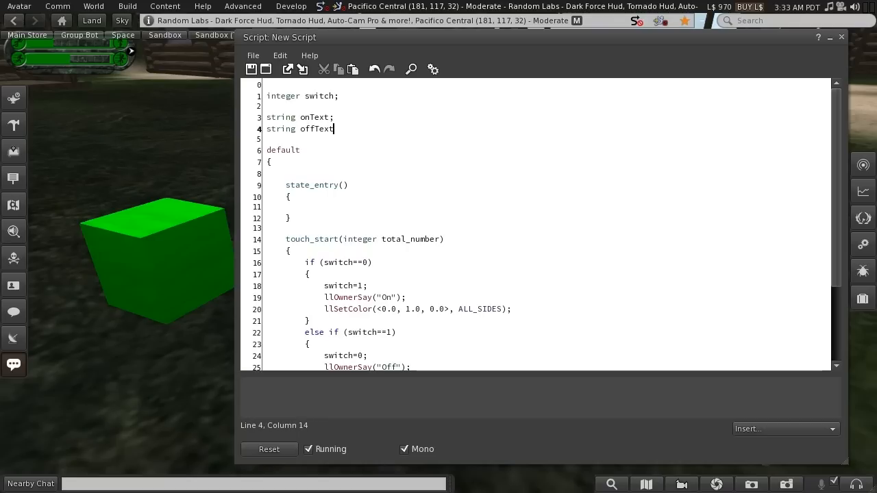
type(";")
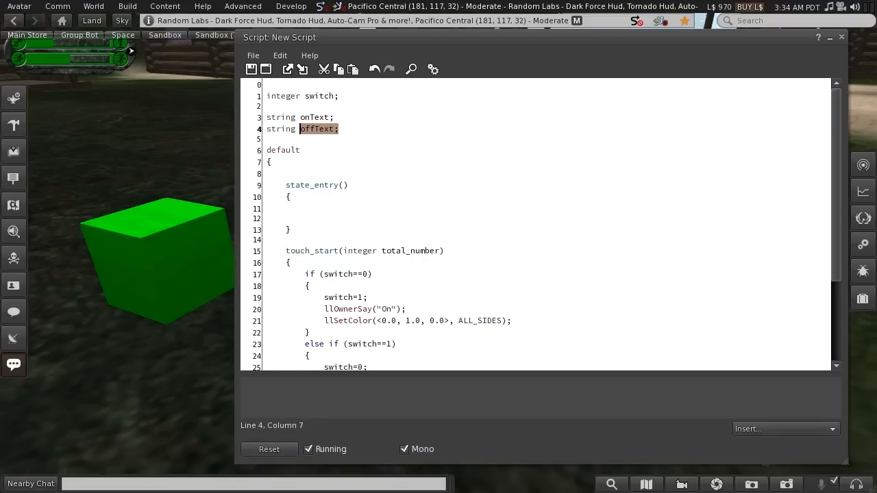
- In state_entry, assign onText="On"; and begin offText=" for the Off value
left_click(305, 208)
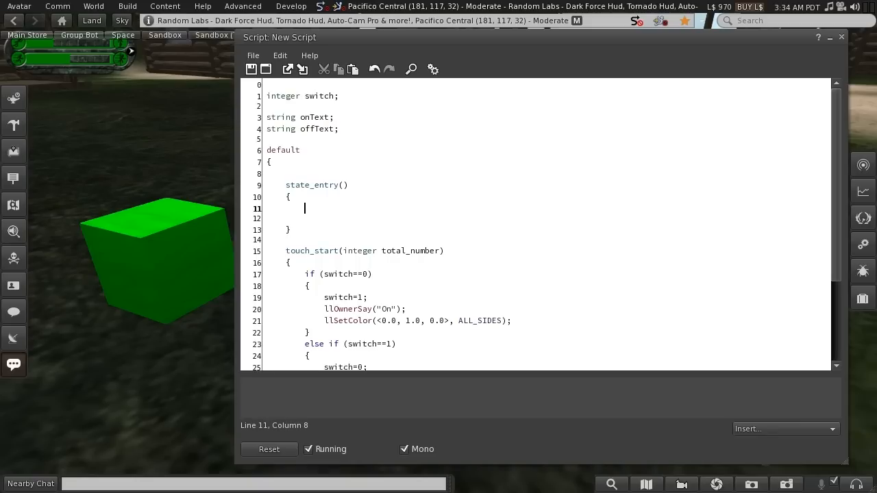
type("on")
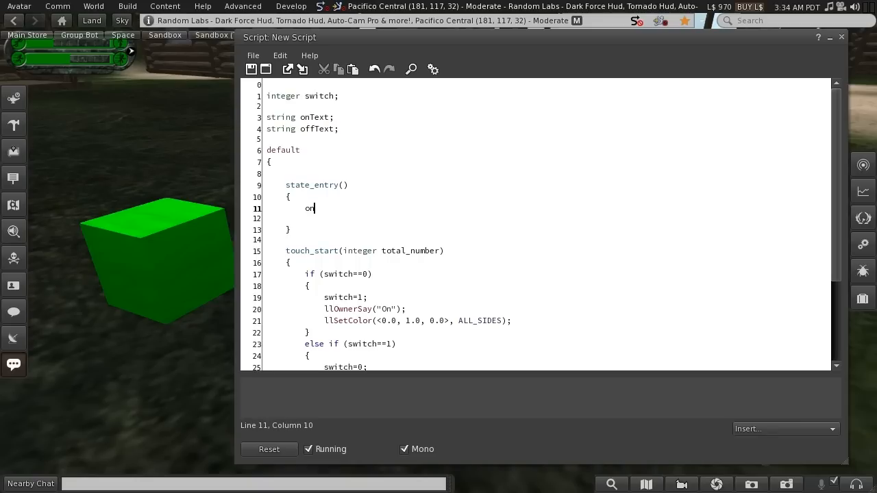
type("Text=\"")
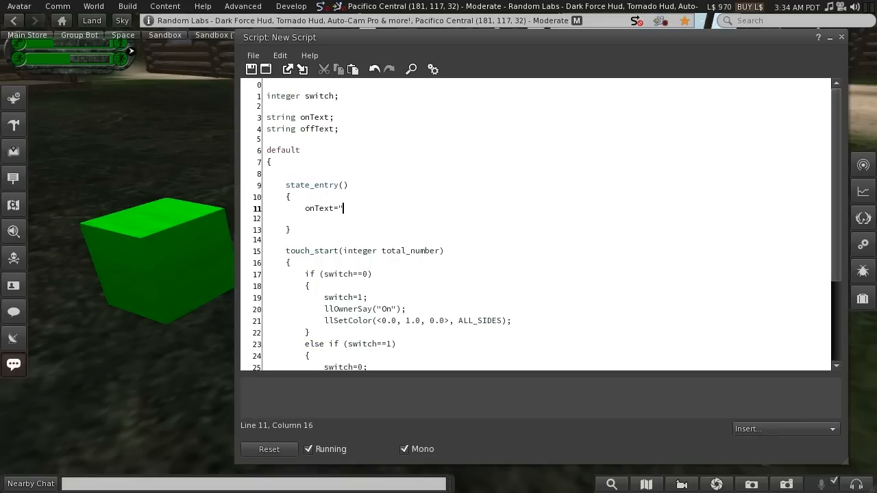
type("On")
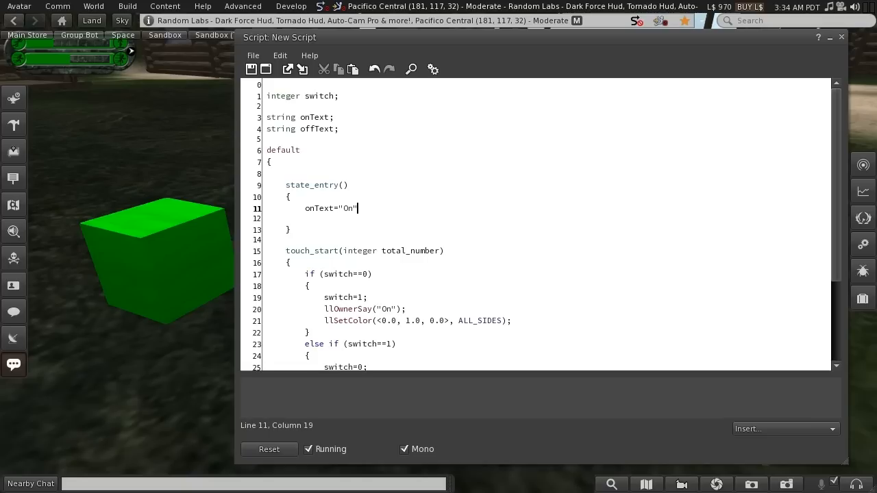
type(";")
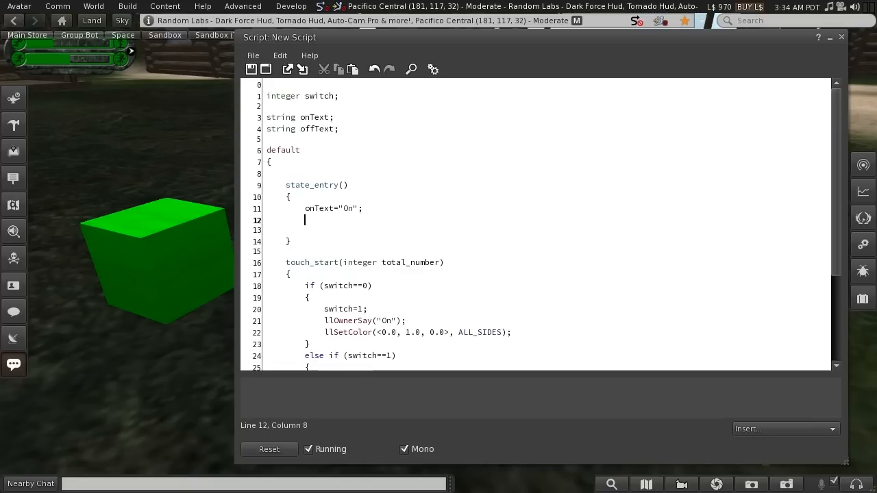
type("offTex")
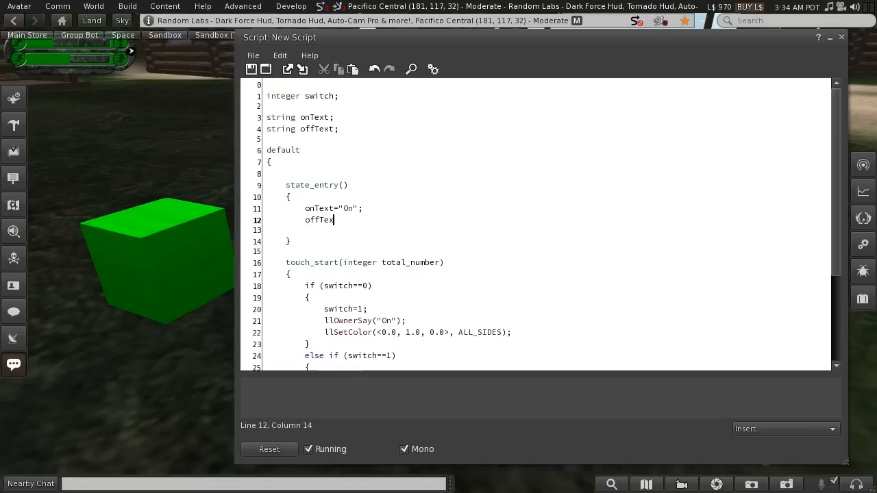
type("t=\"Off\";")
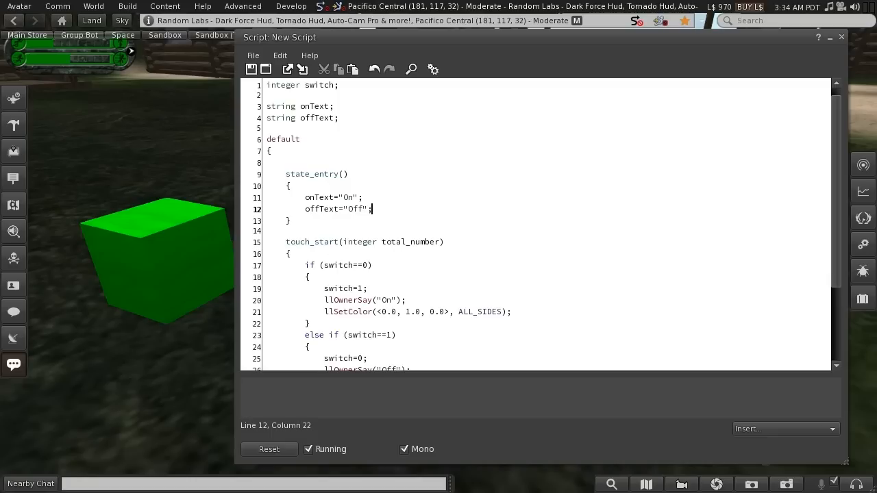
left_click(305, 197)
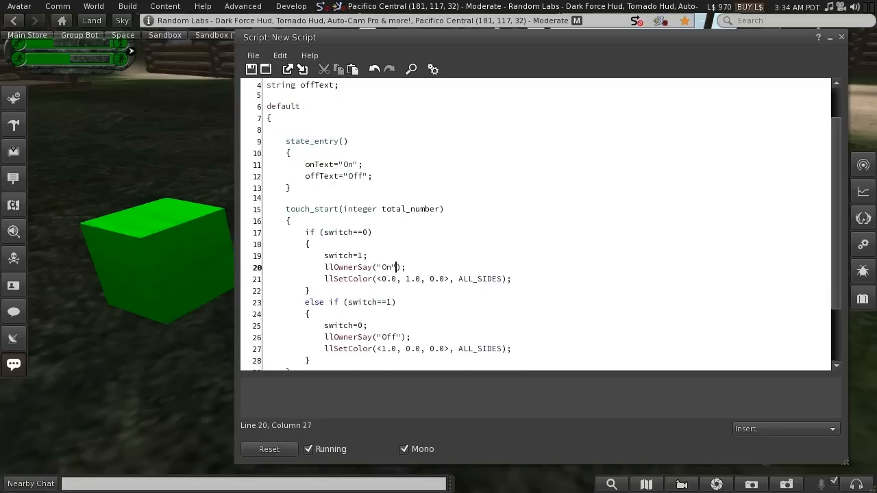
- Replace the "On" literal in the touch handler's llOwnerSay with onText
double_click(386, 267)
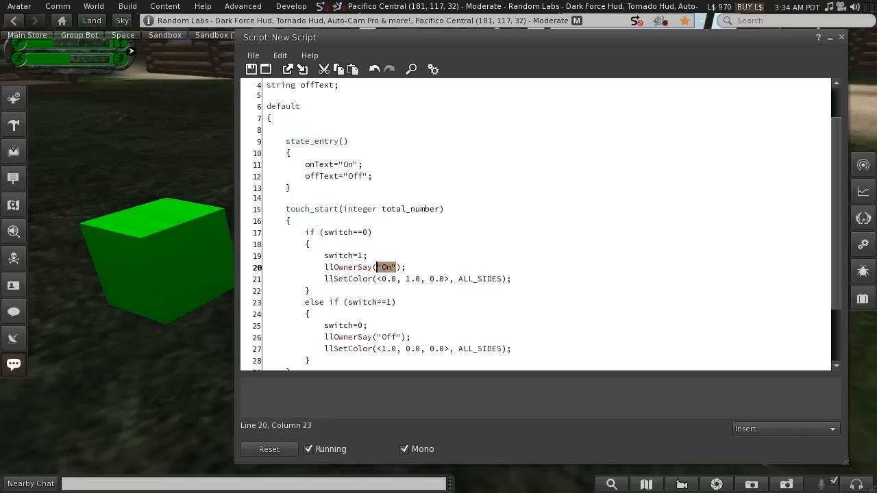
scroll("down", 3)
type("o")
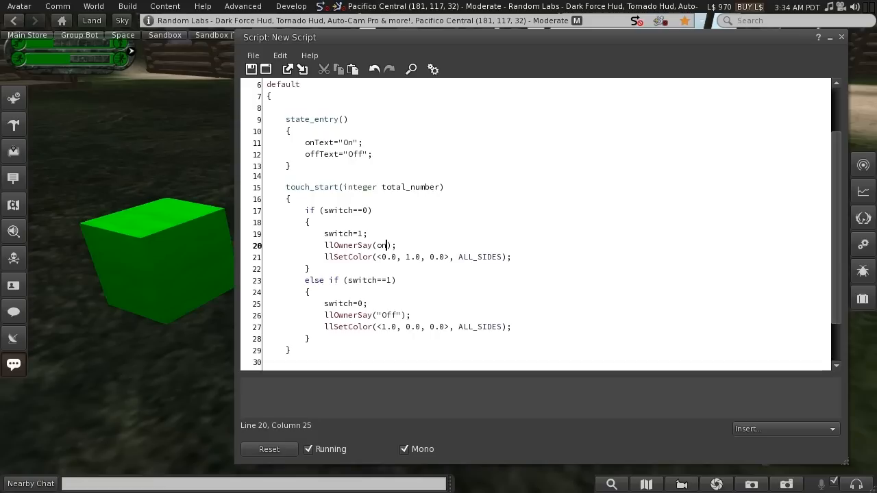
type("Text")
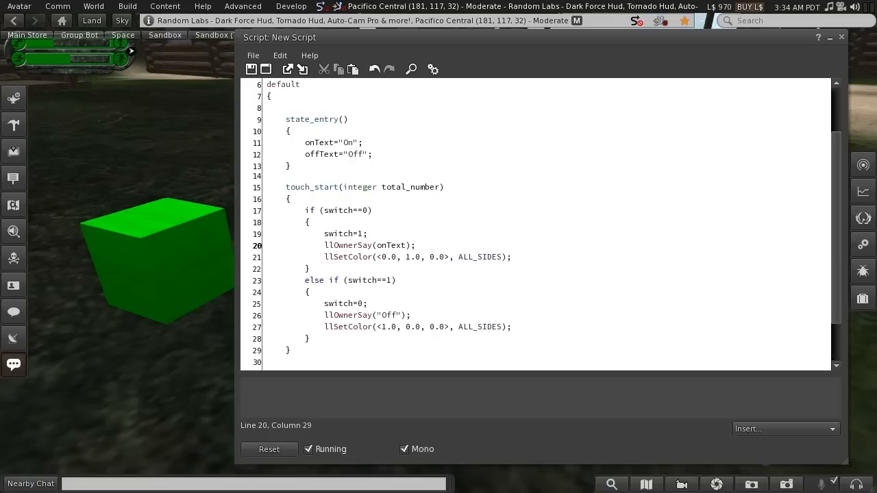
double_click(387, 315)
type("offText")
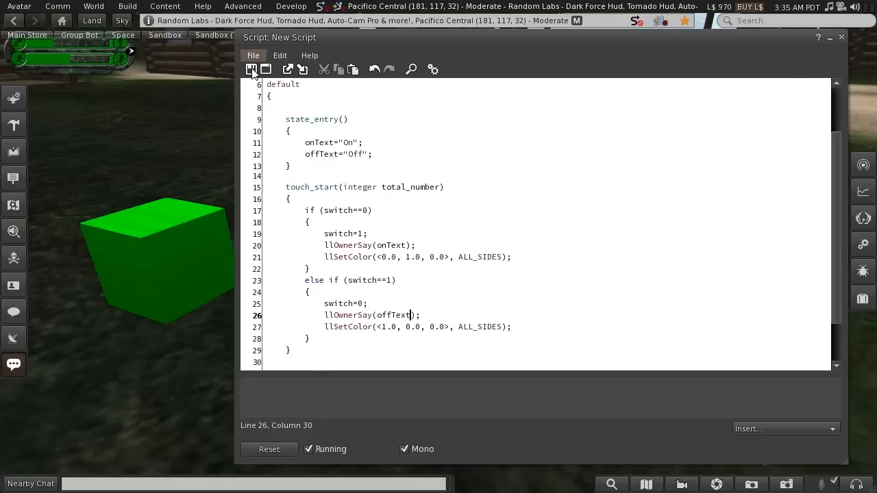
- Save the script and touch the cube repeatedly to get On, Off, On in chat
left_click(252, 69)
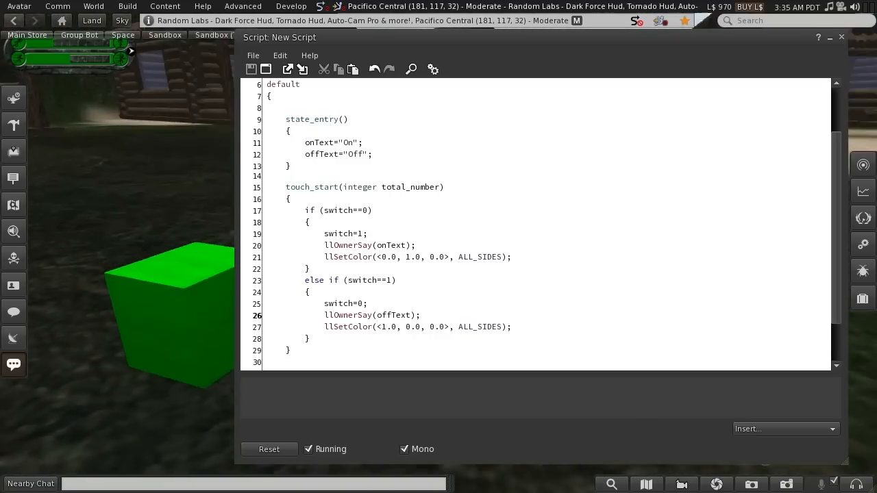
left_click(250, 69)
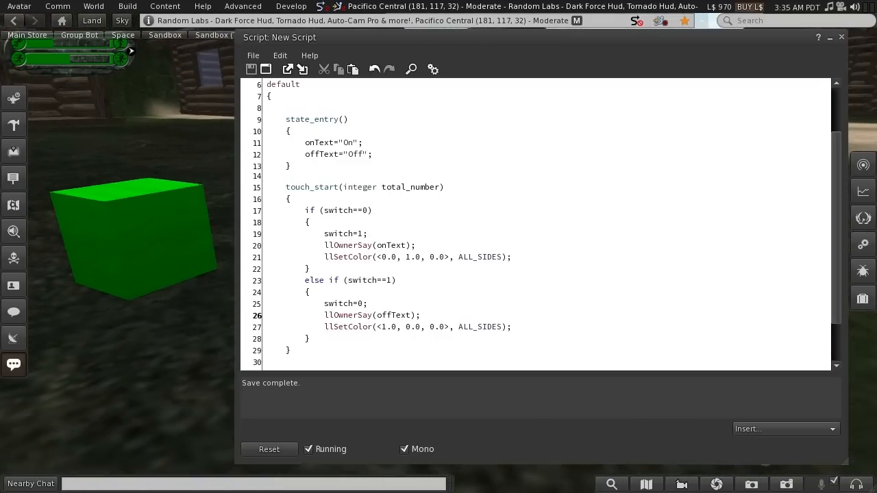
left_click(155, 263)
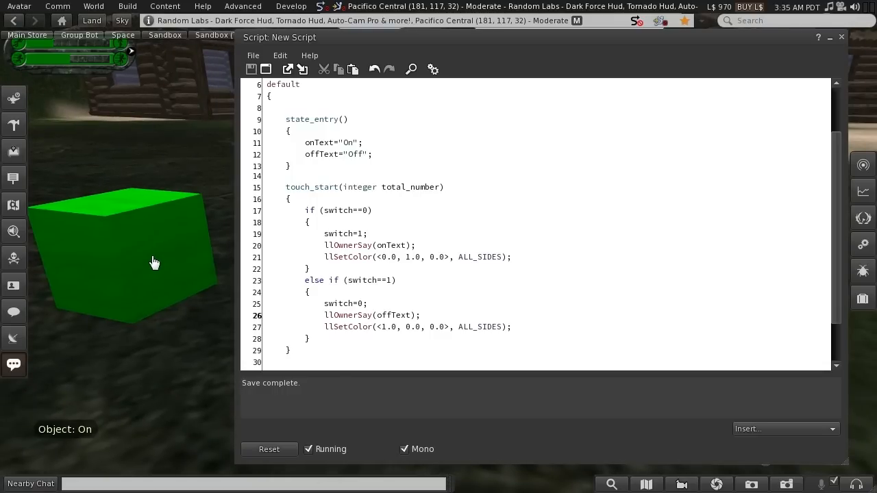
left_click(153, 263)
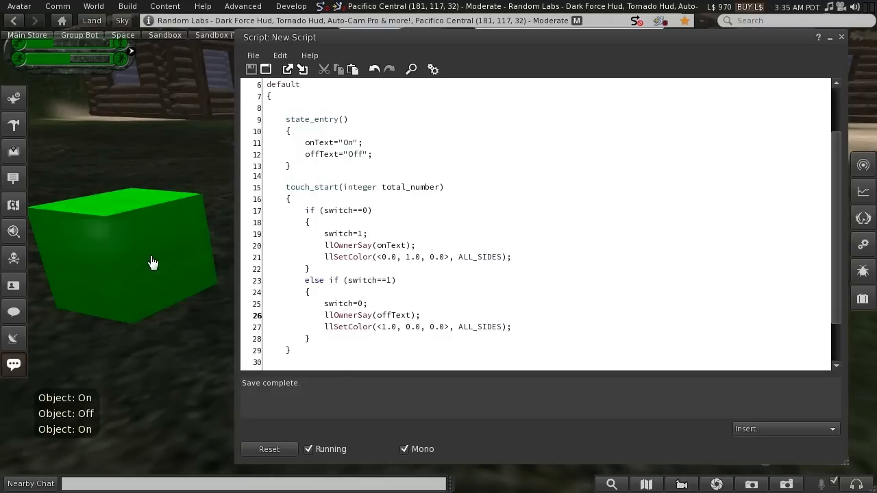
left_click(152, 262)
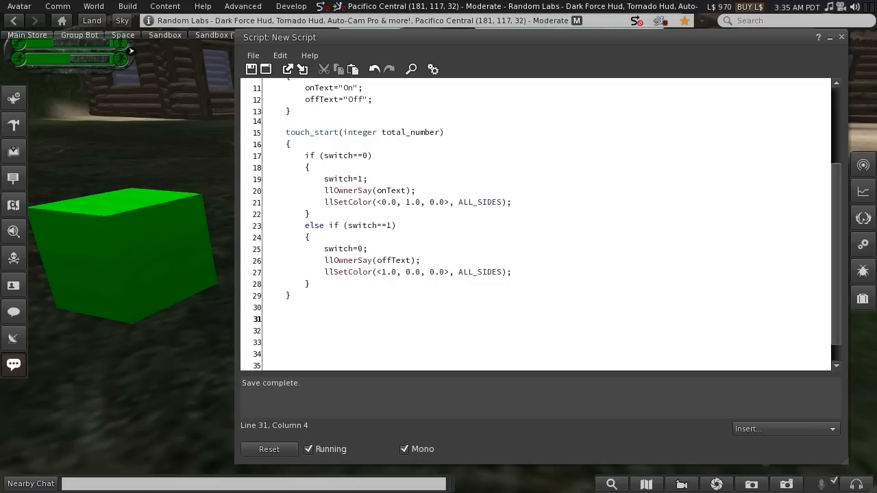
- Type collision_start(integer num) below touch_start and add its empty brace body
type("co")
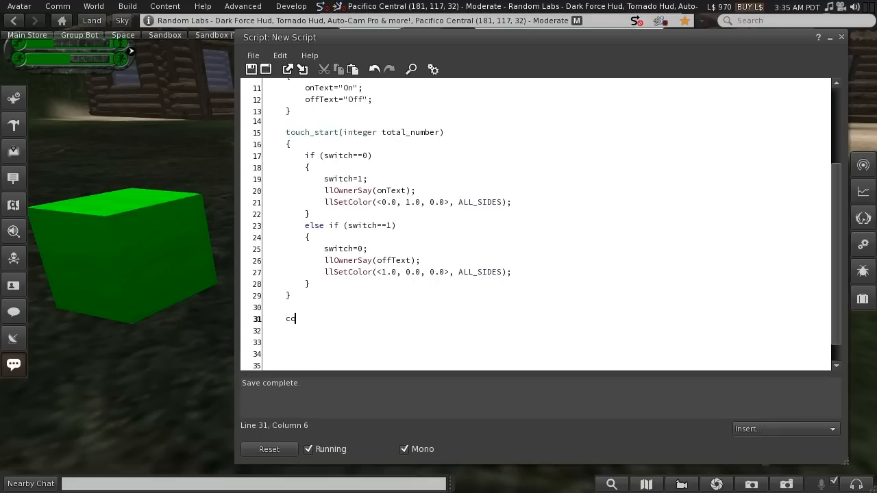
type("ollision_")
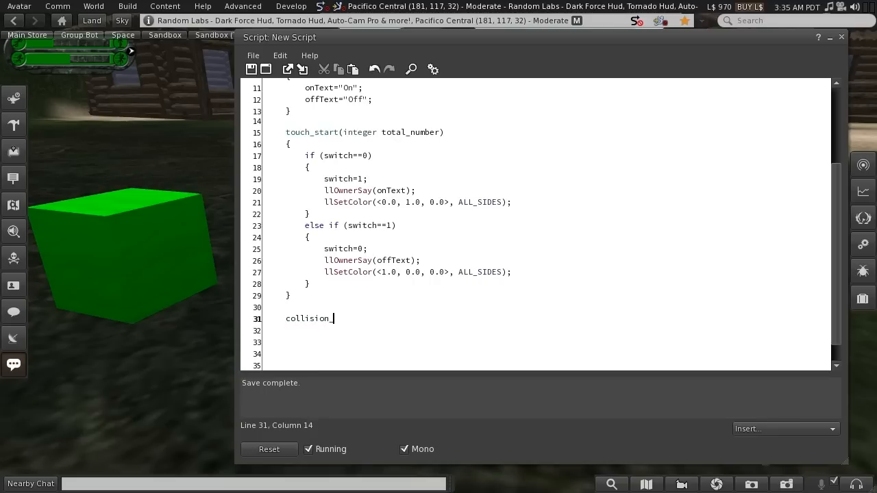
type("start")
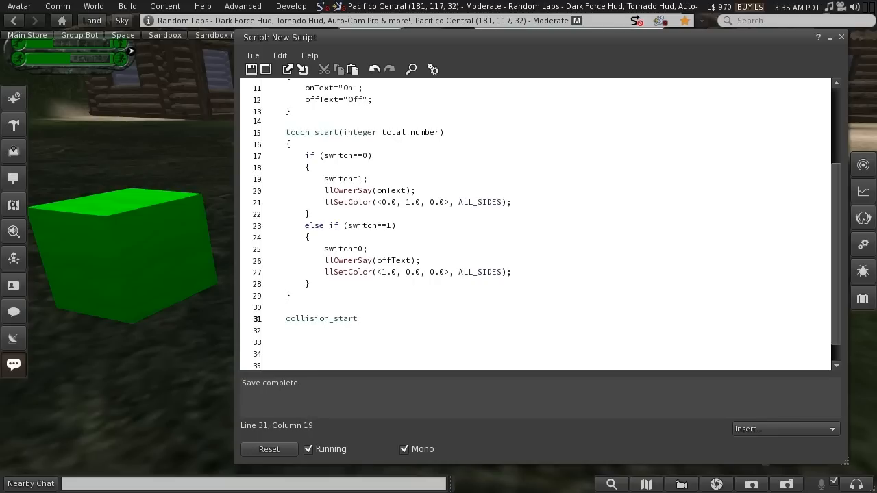
double_click(311, 132)
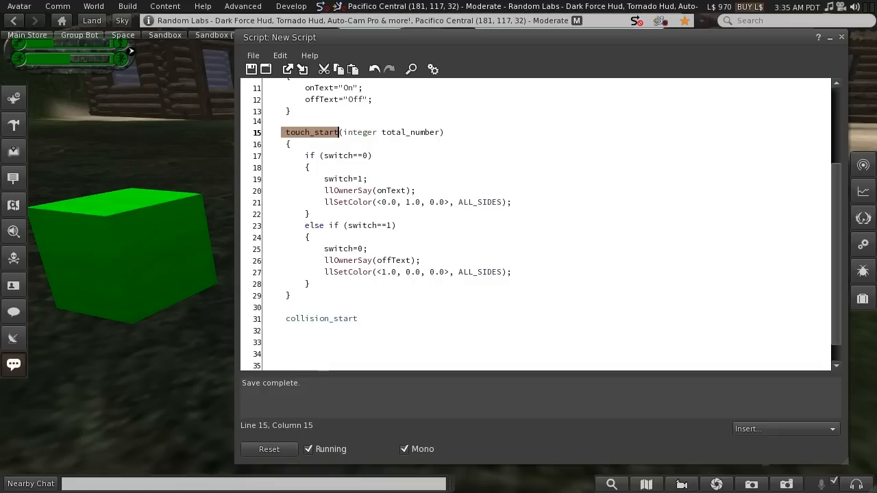
mouse_move(165, 278)
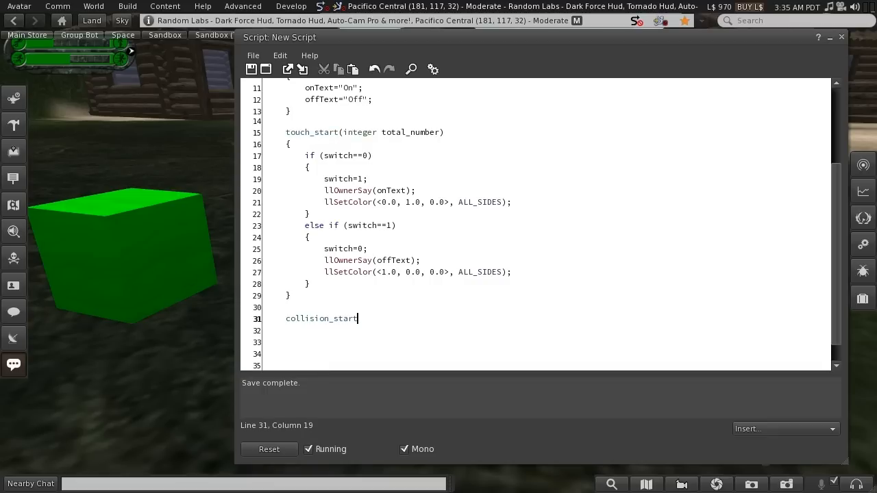
double_click(321, 318)
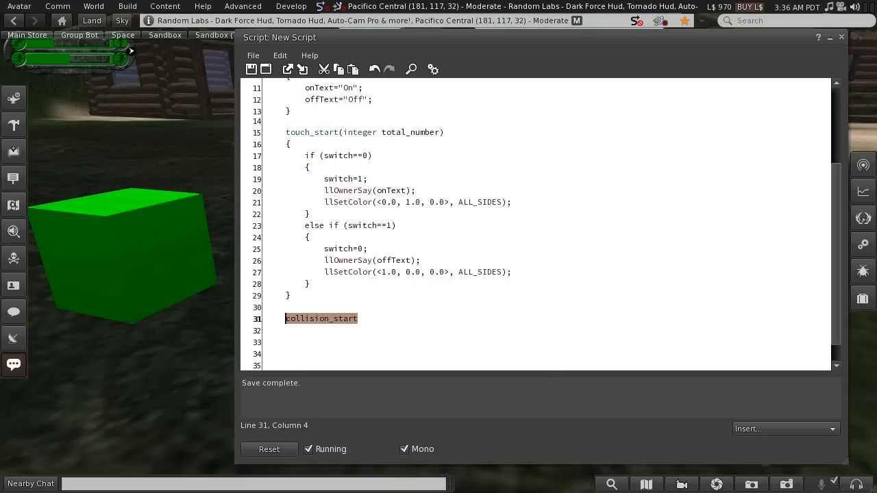
type("(i")
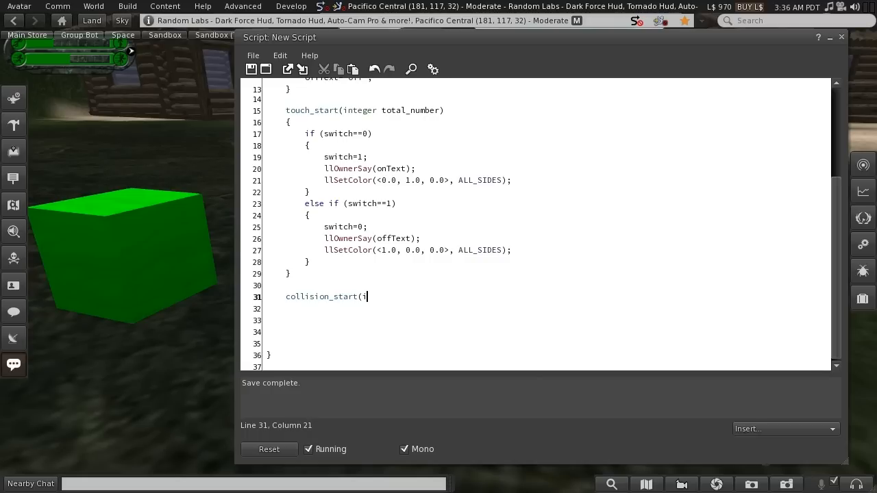
type("nteger")
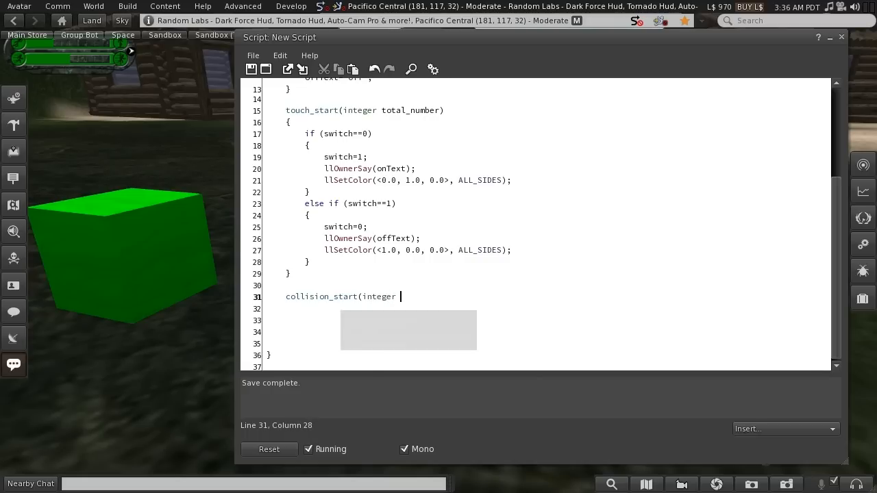
type("num)")
type("{")
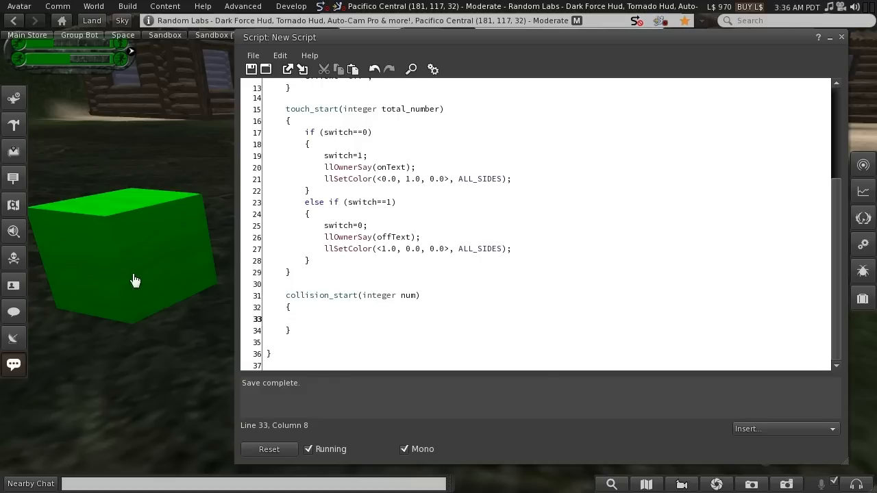
mouse_move(137, 269)
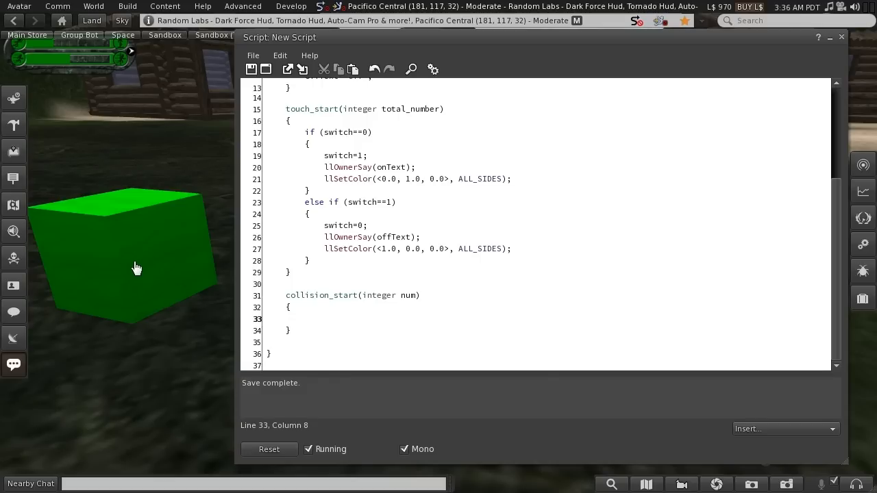
double_click(410, 296)
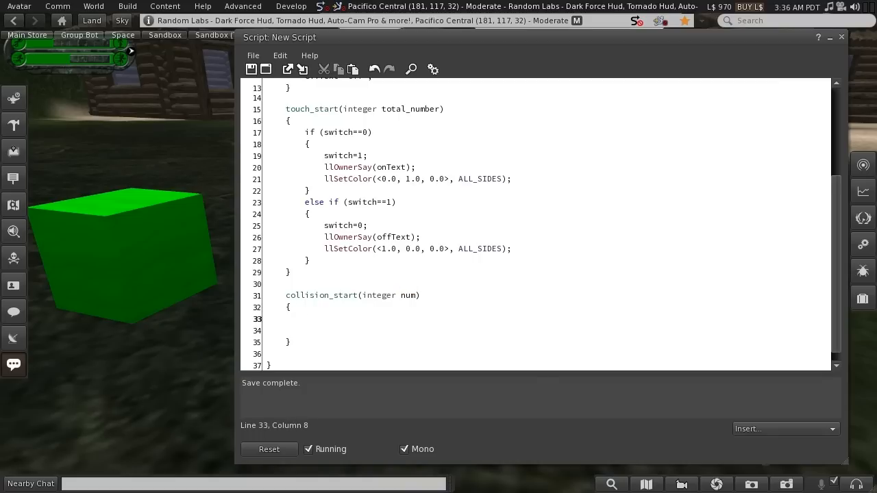
left_click(419, 295)
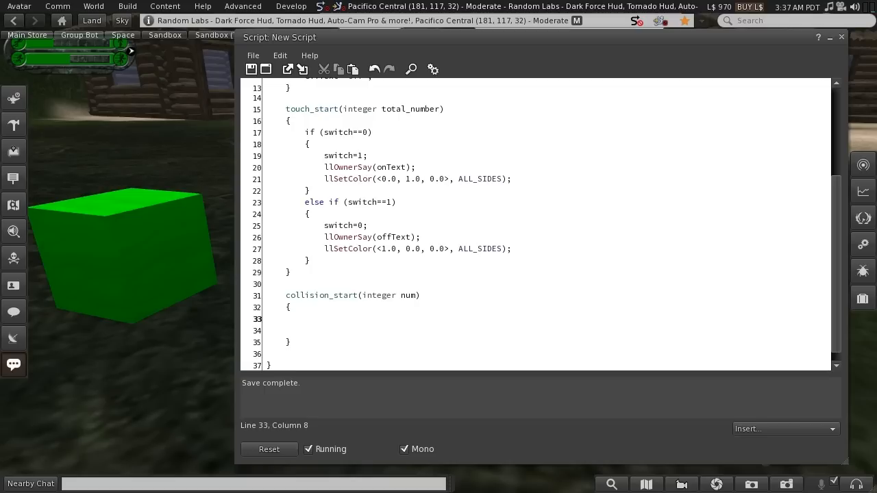
- Type llOwnerSay("Ouch!") inside the collision_start body
type("ll")
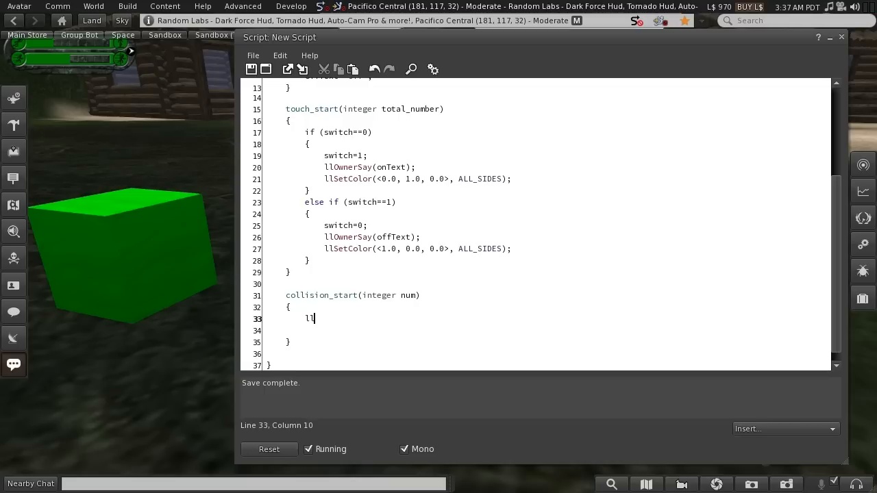
type("OwnerSay")
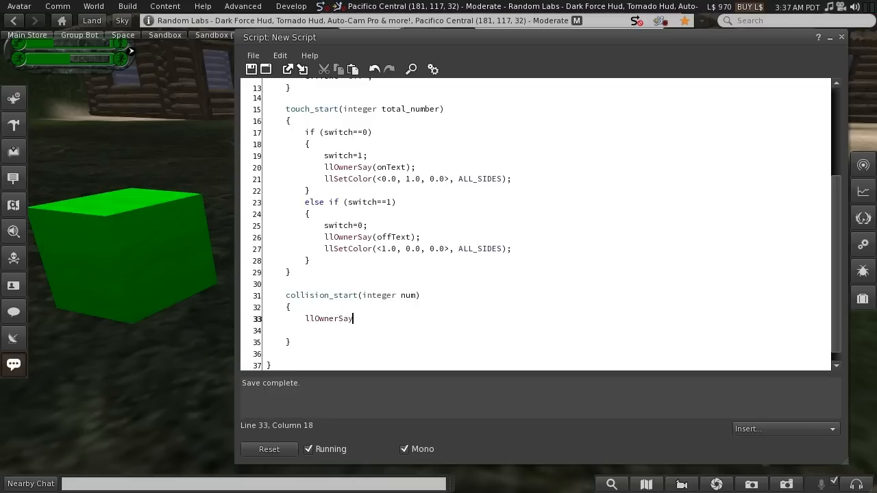
type("(\"Ouch")
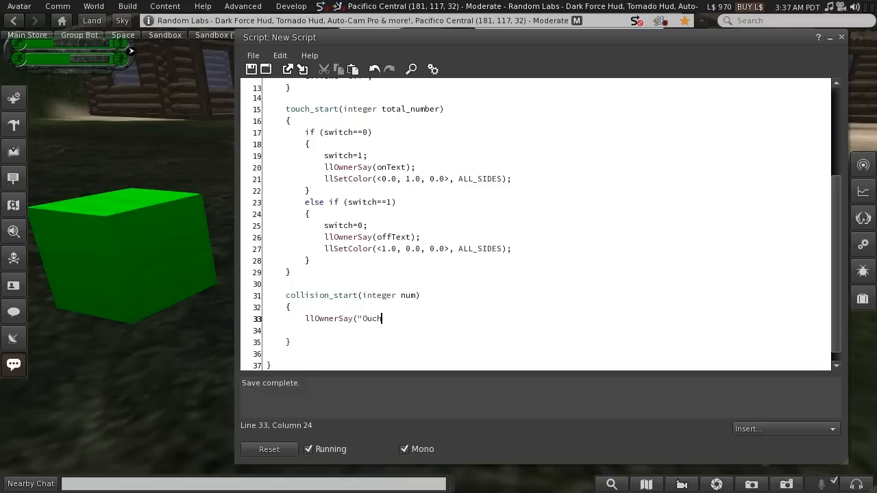
type("!\"")
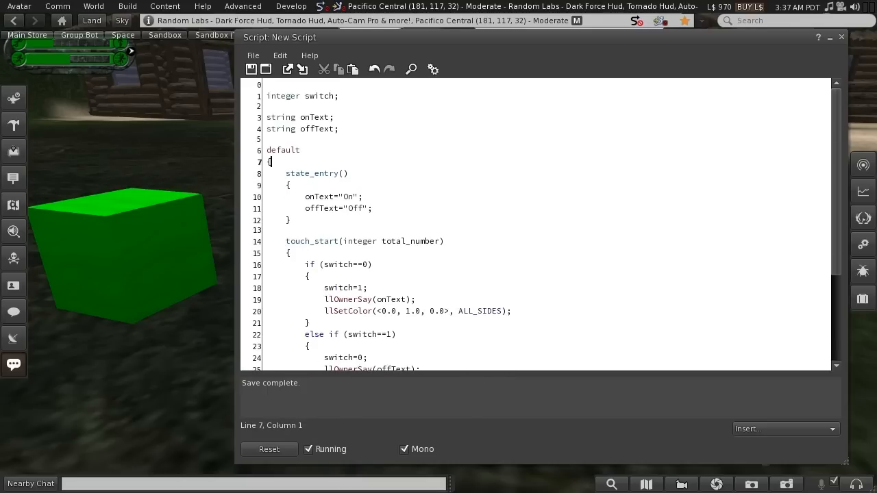
- Edit the script below collision_start, typing placeholder text where the separators go
scroll("down", 3)
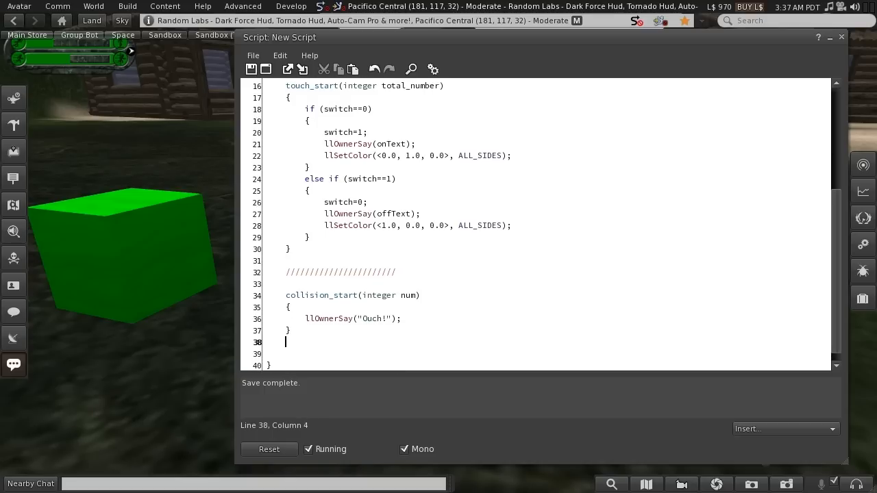
key("BackSpace")
type("//")
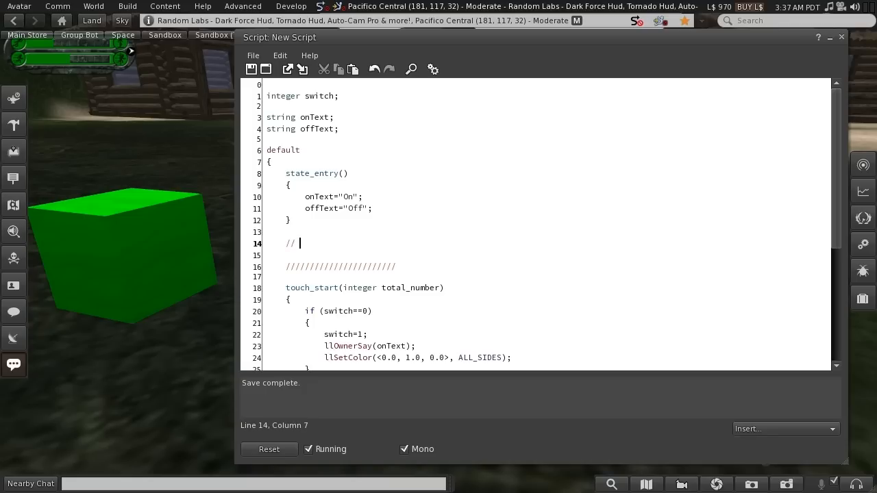
type("Hello")
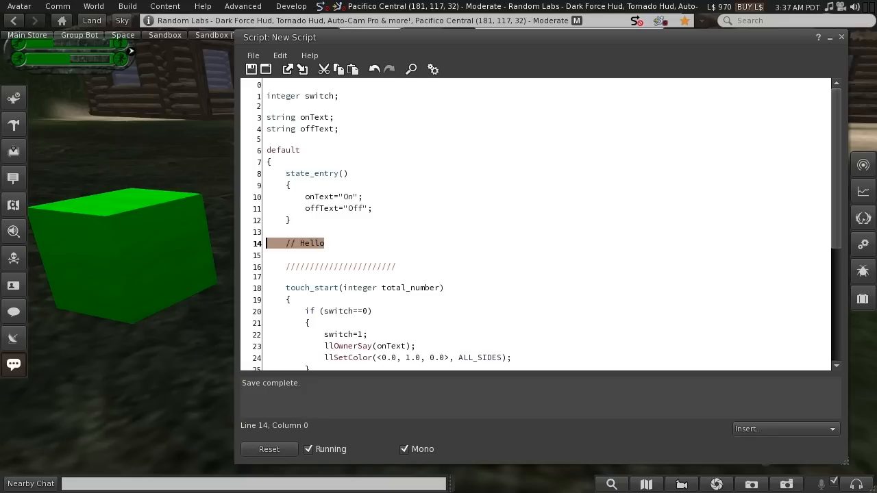
type("qewdqwdwq")
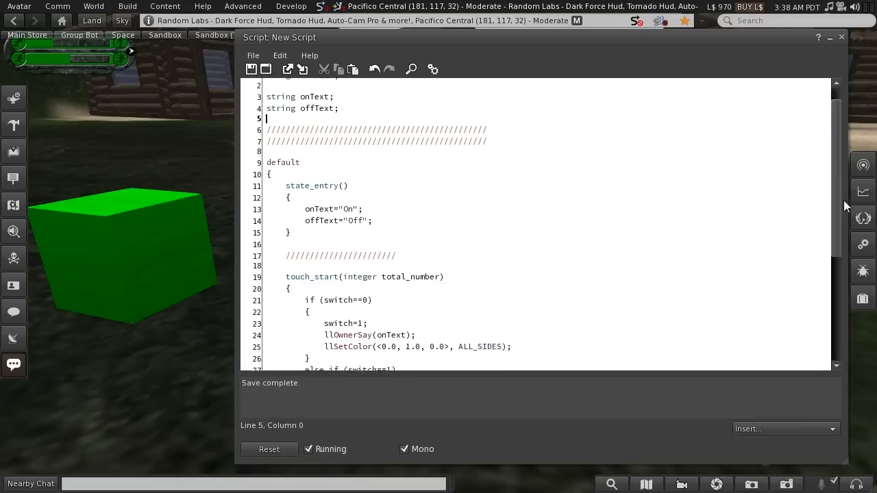
- Scroll the script and place the cursor at the end of touch_start on line 22
scroll("down", 3)
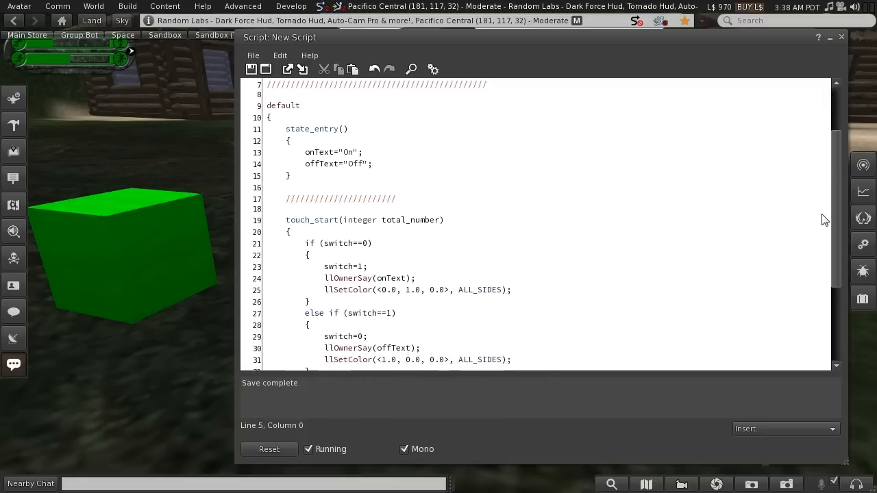
scroll("down", 3)
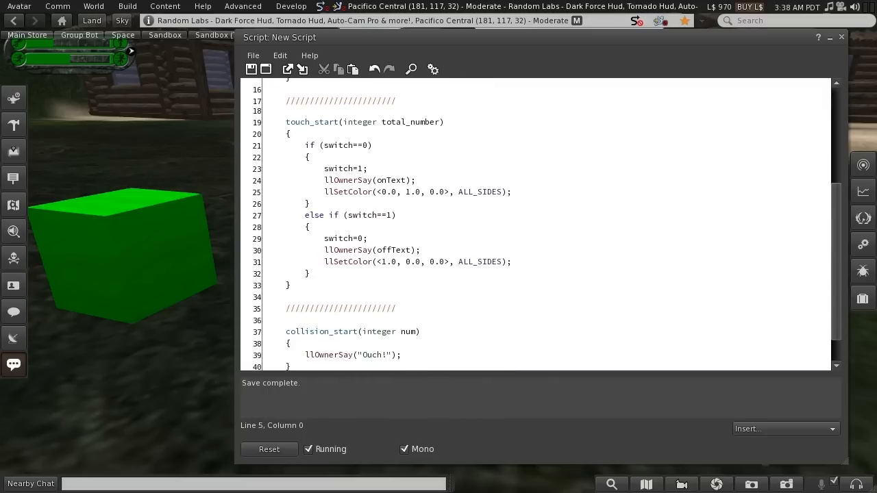
left_click(308, 204)
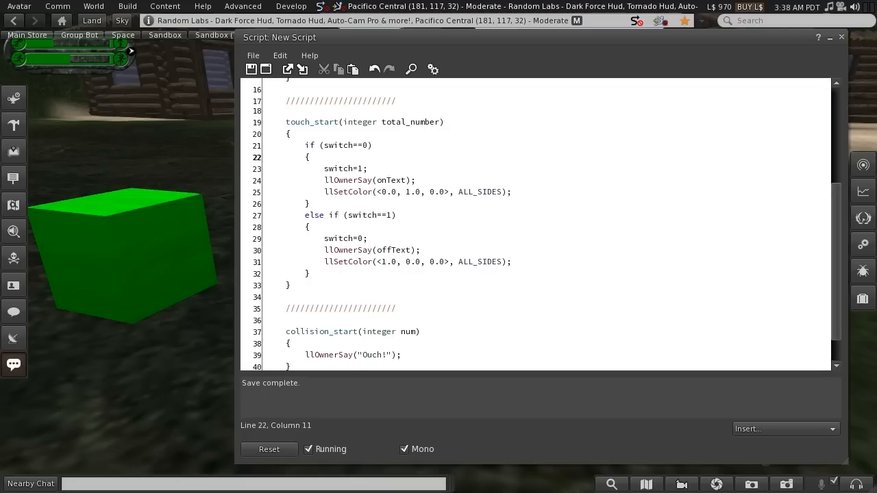
key("Left")
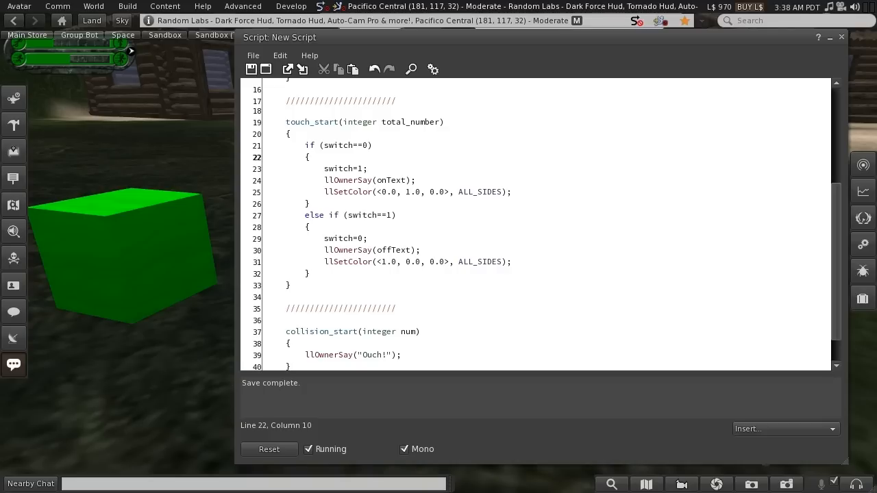
left_click(307, 204)
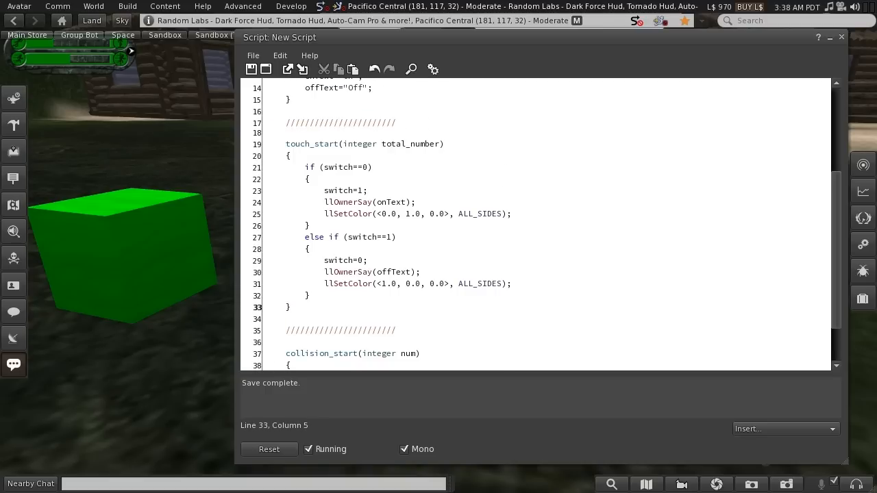
scroll("down", 3)
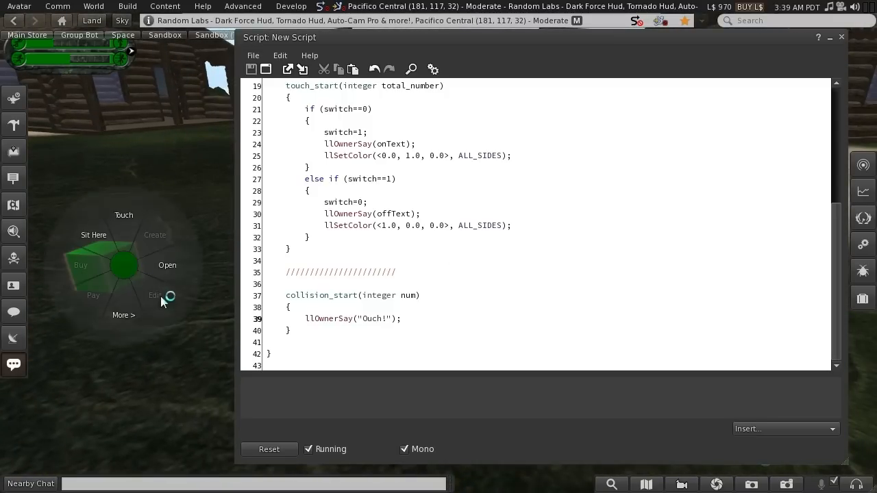
- Choose Edit from the cube's pie menu, then close the build floater
left_click(153, 295)
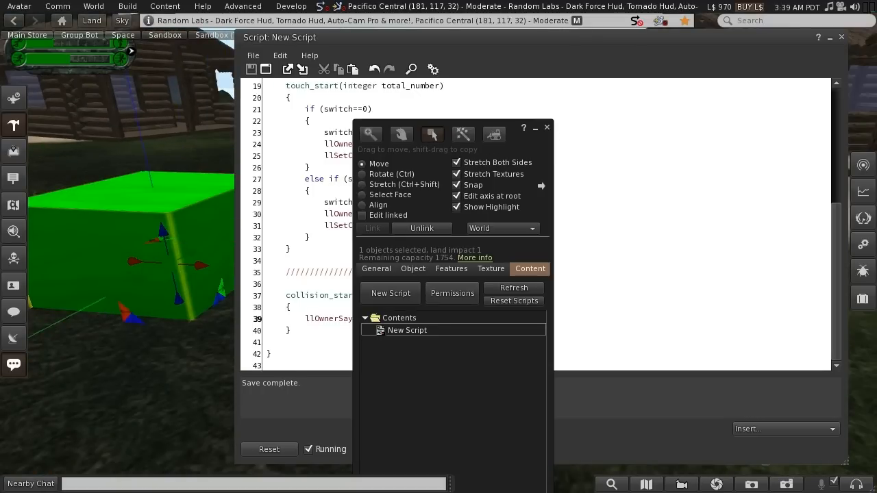
left_click(547, 128)
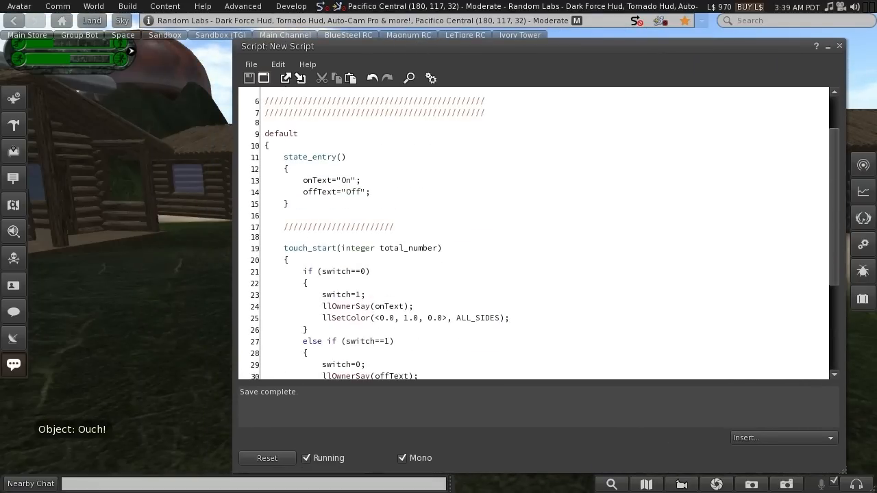
- Move the collision_start block ahead of state_entry in the default state
scroll("down", 3)
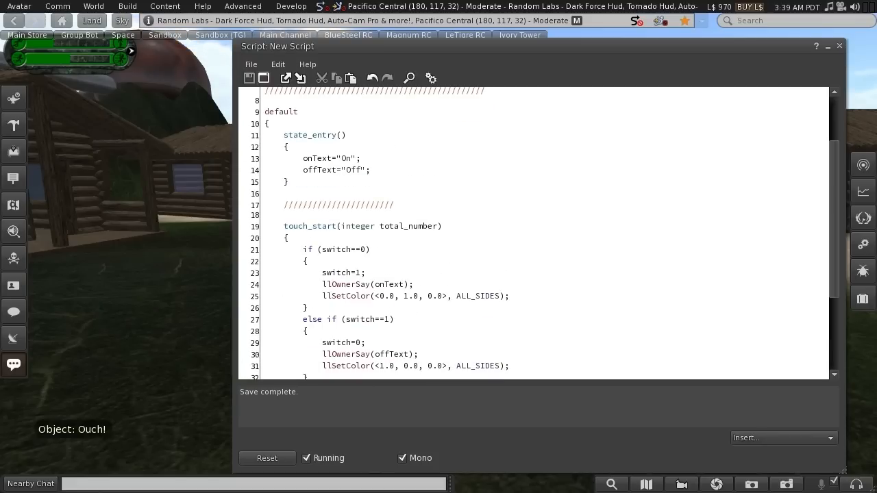
scroll("down", 3)
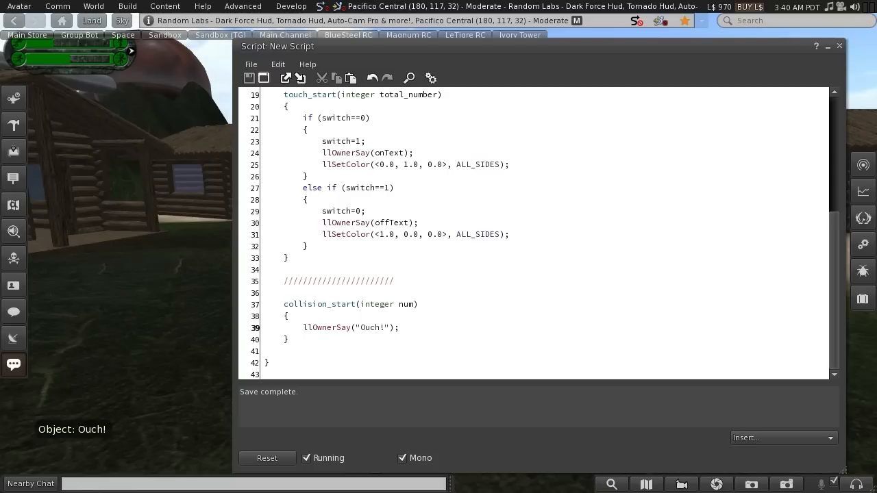
left_click_drag(285, 305, 287, 339)
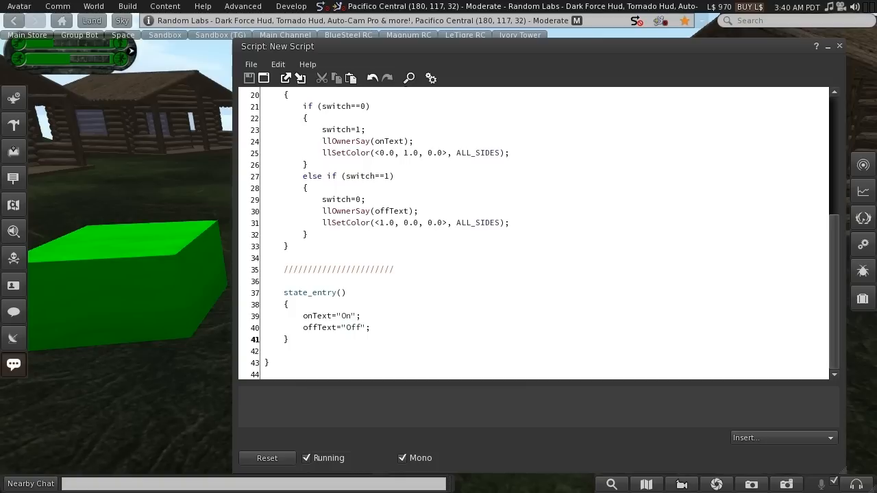
left_click(168, 300)
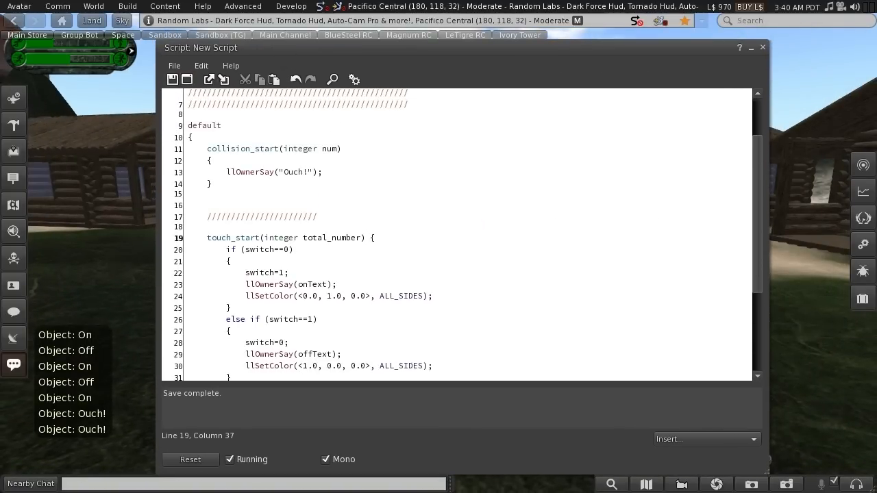
- Condense the touch_start handler so the first branch's statements sit on one line
scroll("down", 3)
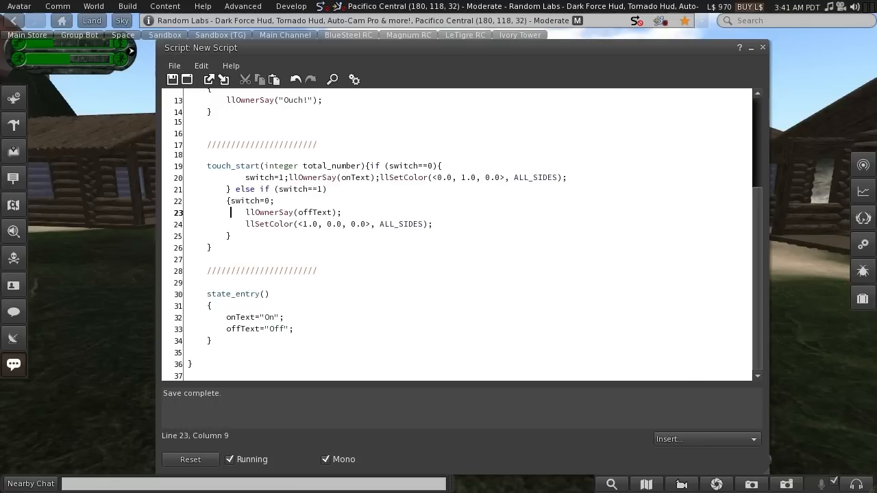
left_click(211, 306)
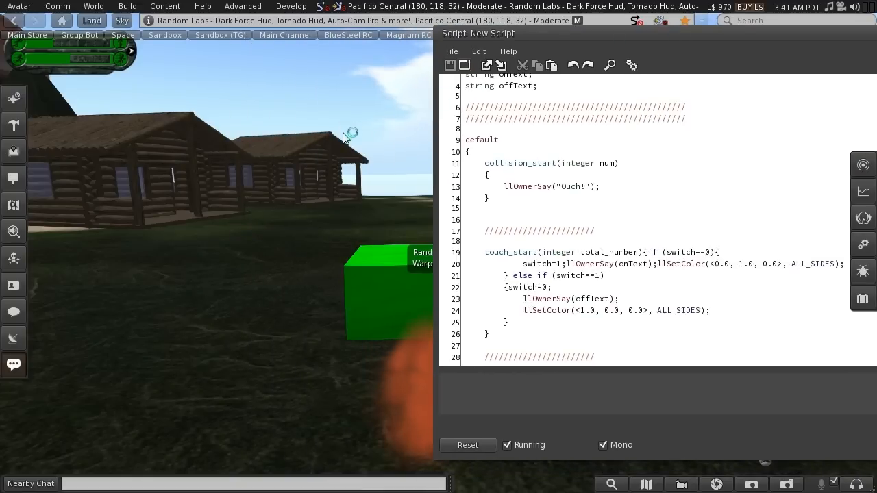
mouse_move(318, 185)
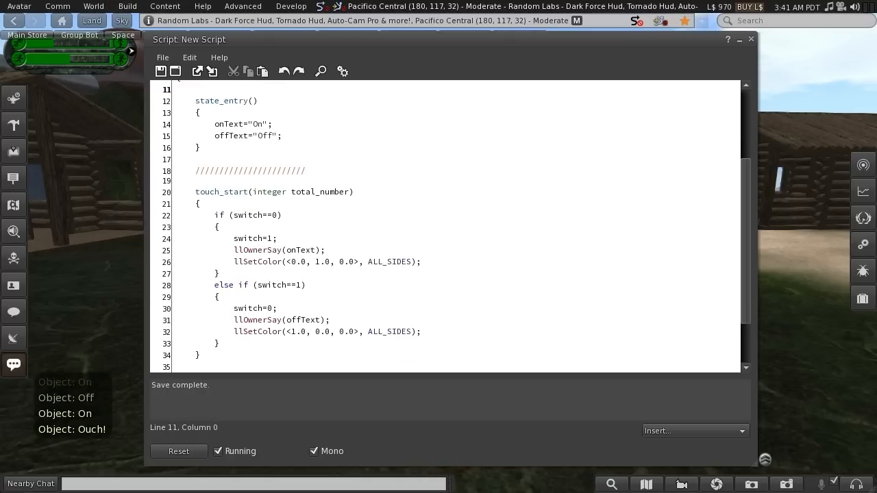
- Type an on_rez(integer num) event at the top of the default state
scroll("down", 3)
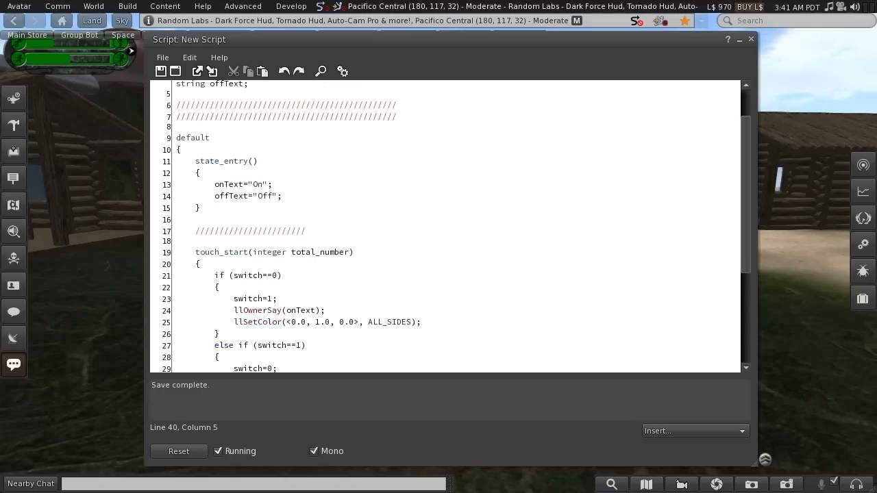
scroll("down", 3)
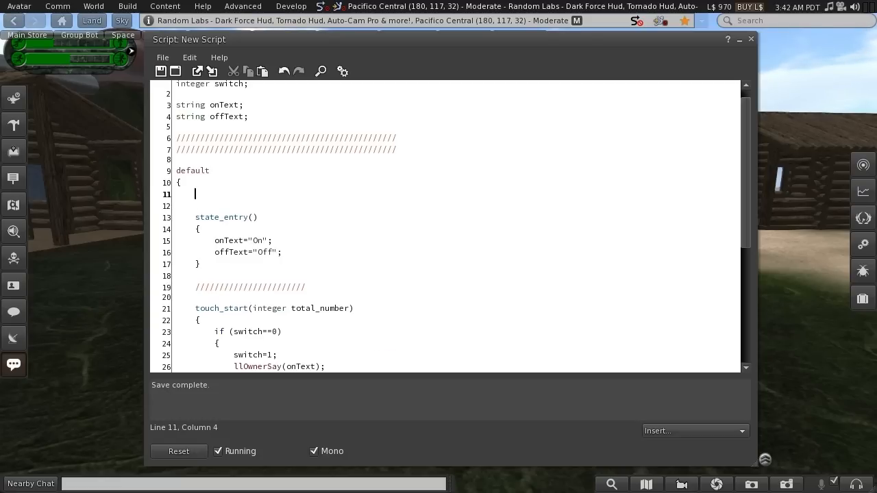
type("on_rez")
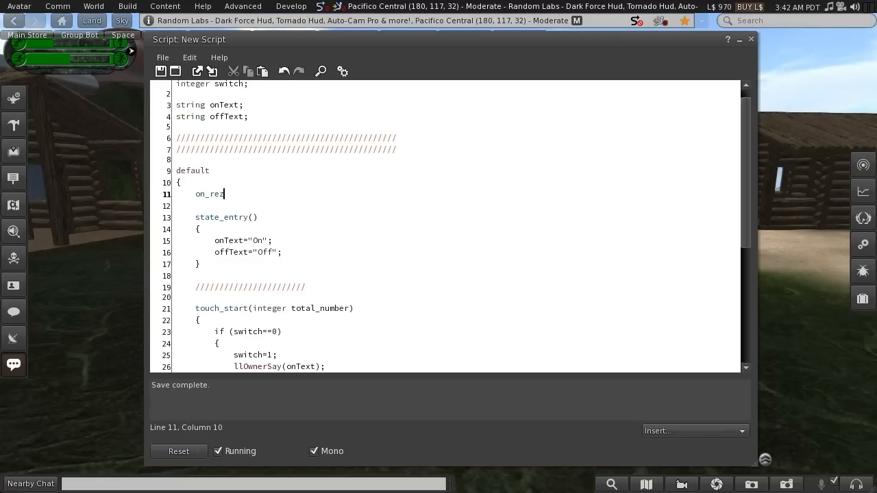
type("(integer num")
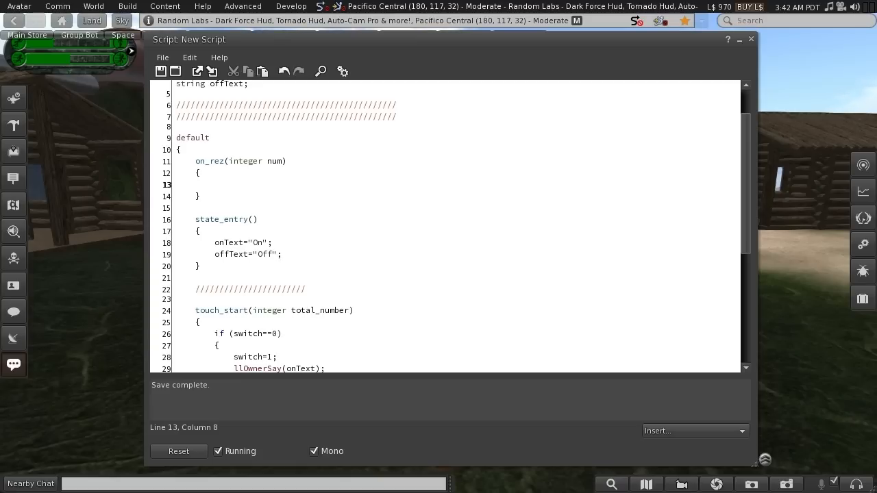
- Put llResetScript(); inside the on_rez event body
left_click(215, 185)
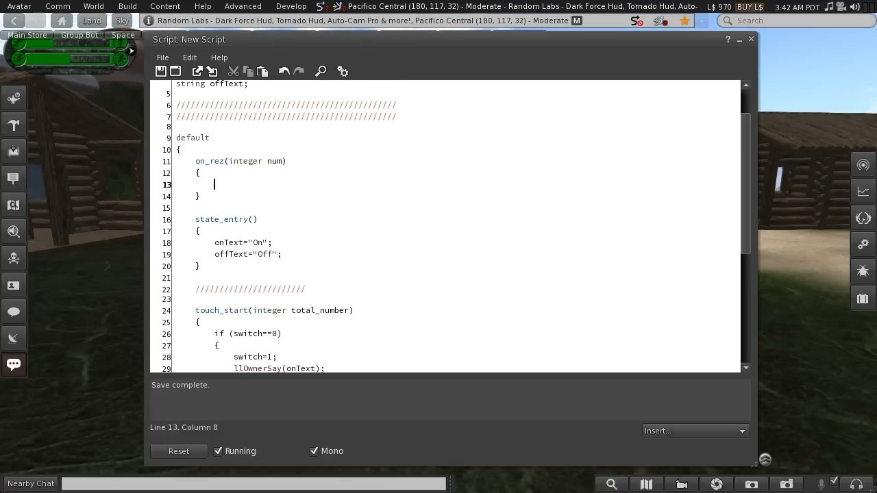
type("llResetS")
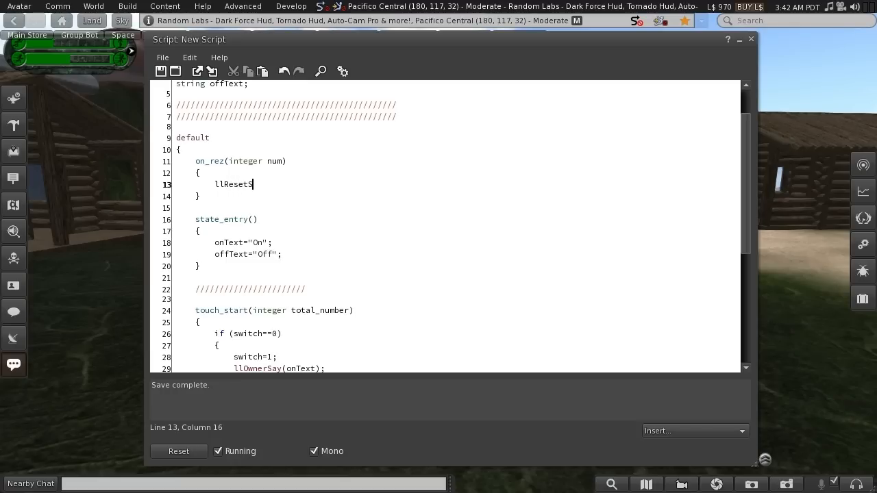
type("Script();")
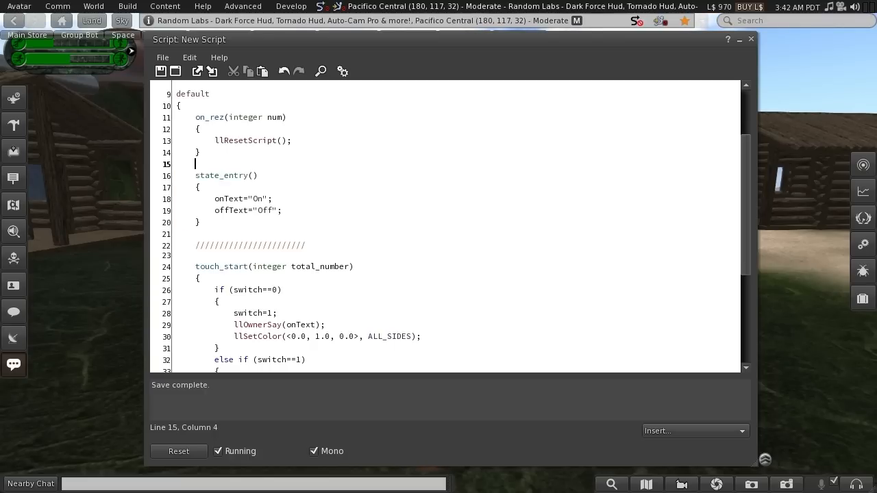
scroll("down", 3)
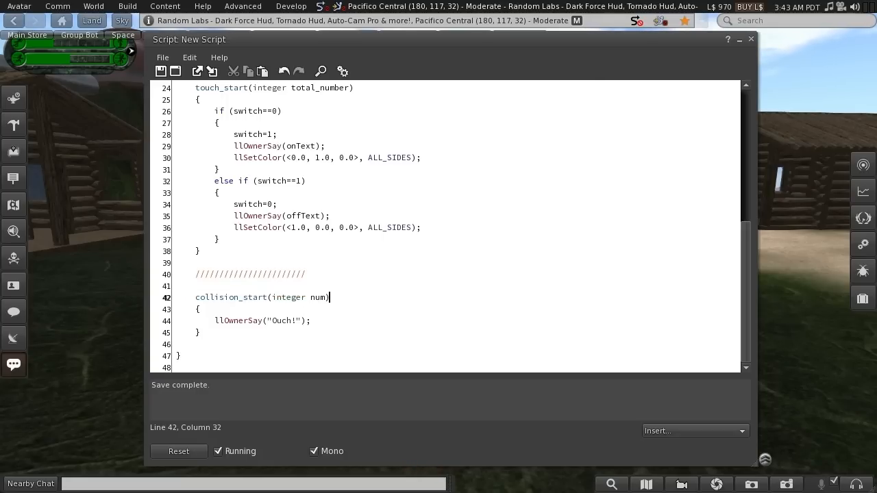
double_click(318, 296)
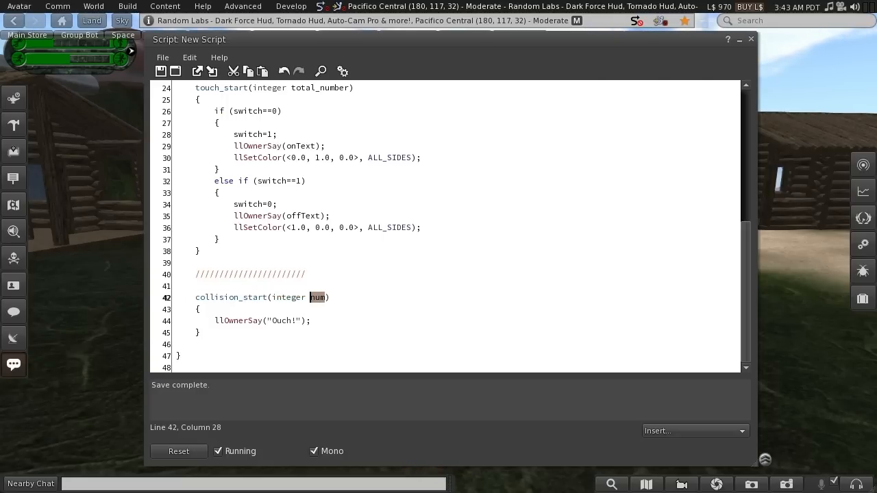